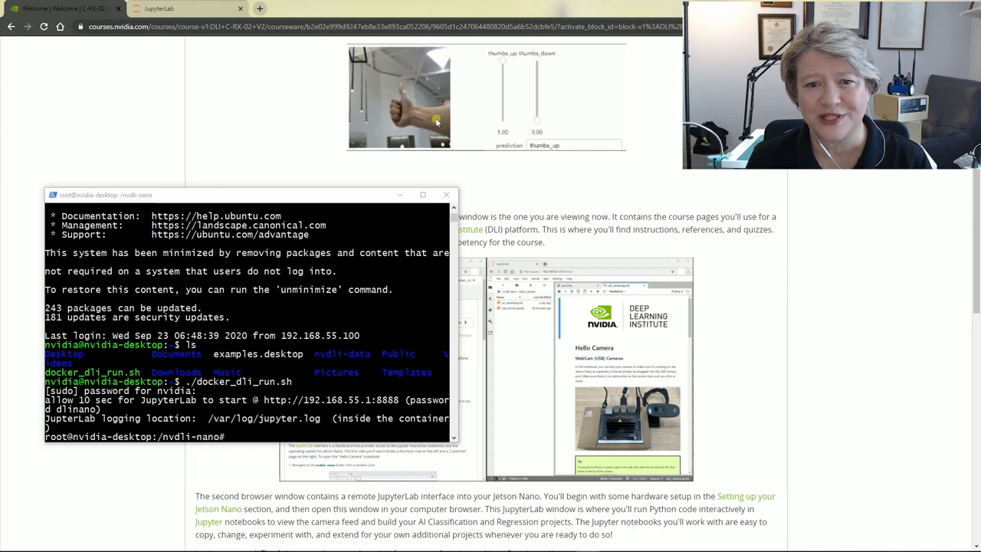
Step: Open classification_interactive.ipynb from the classification folder in the JupyterLab tab
click(168, 9)
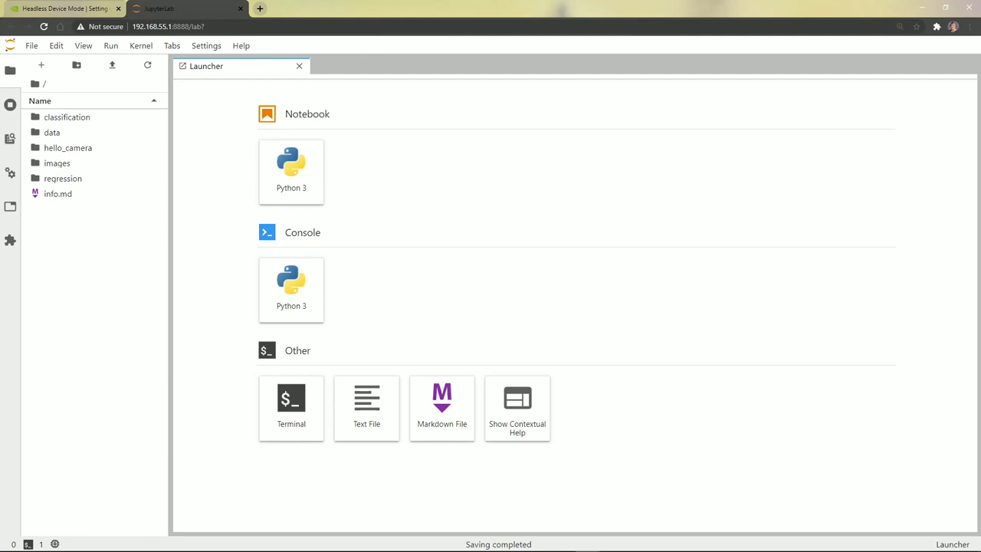
mouse_move(132, 322)
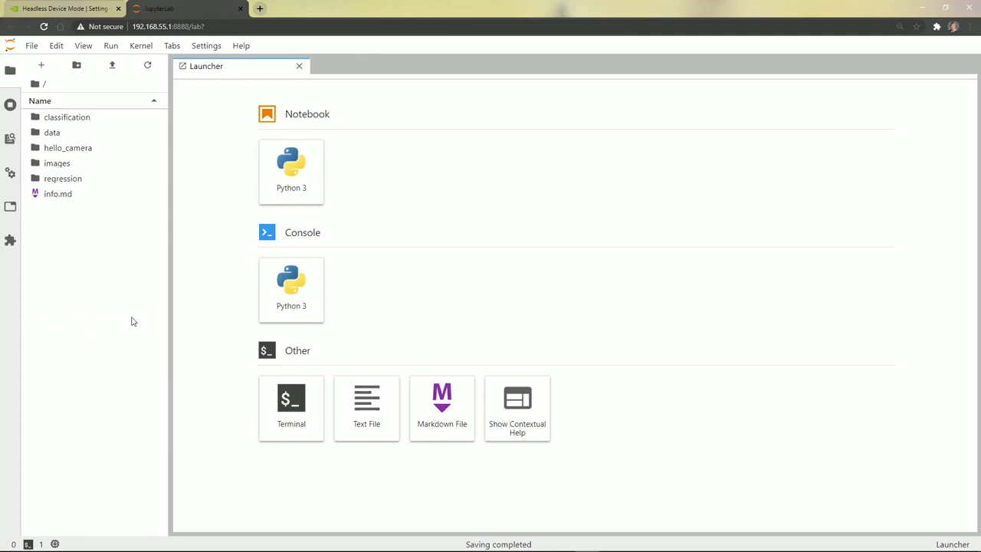
click(68, 117)
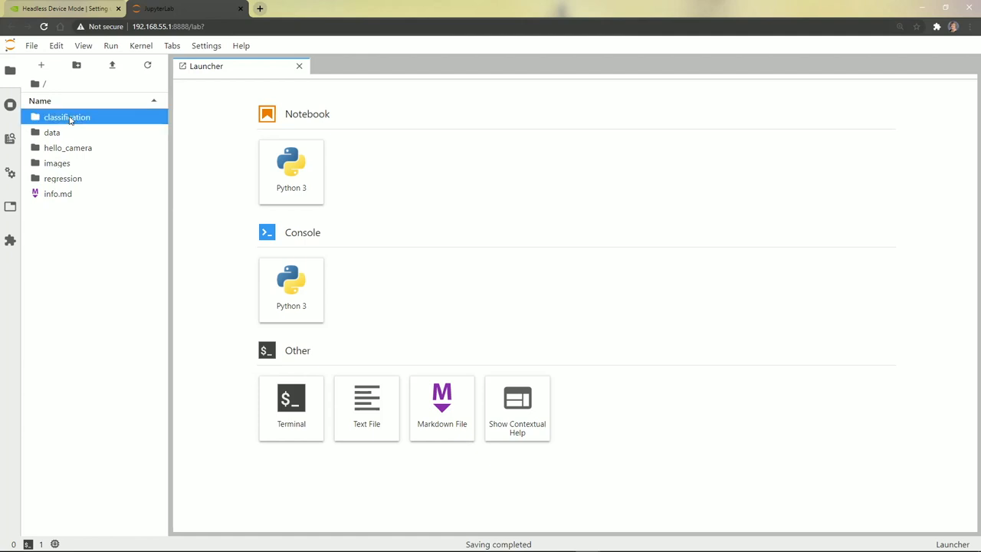
double_click(67, 116)
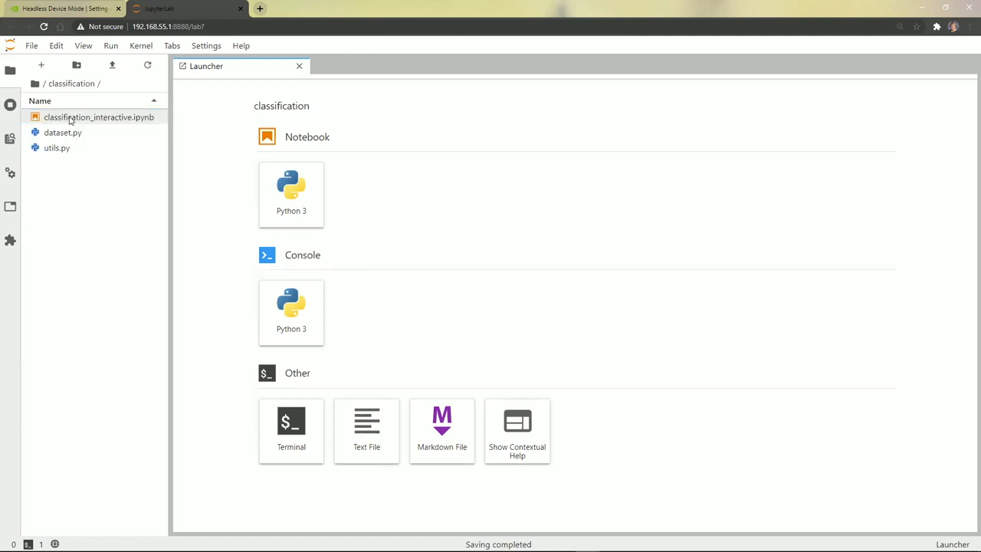
double_click(98, 117)
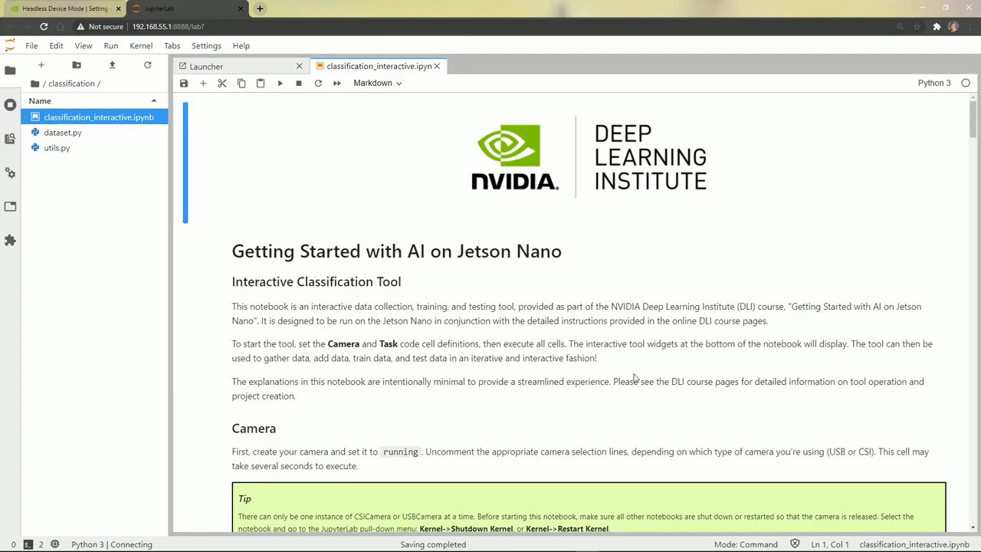
Step: Shut down the usb_camera kernel and rerun the camera cell so it prints camera created
scroll(down, 3)
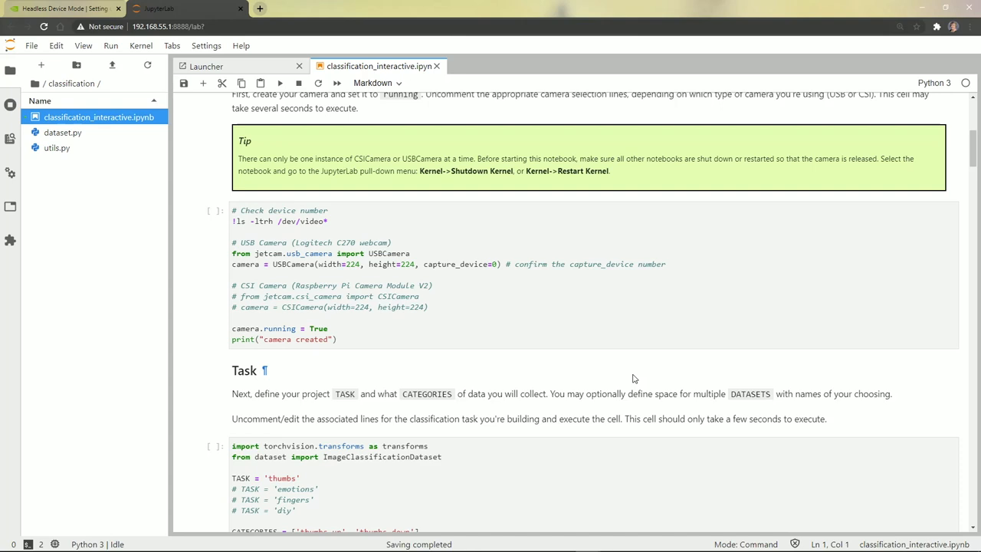
mouse_move(568, 380)
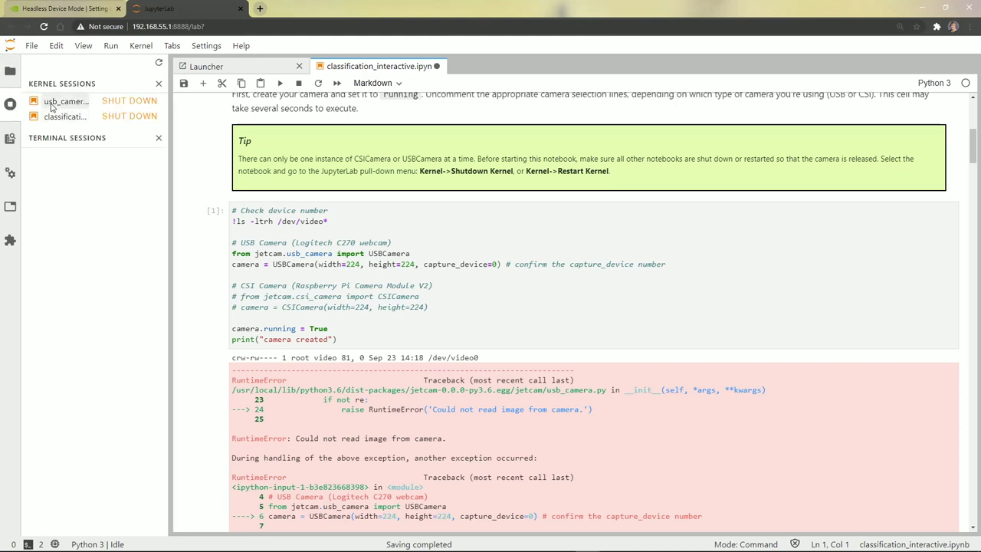
mouse_move(129, 102)
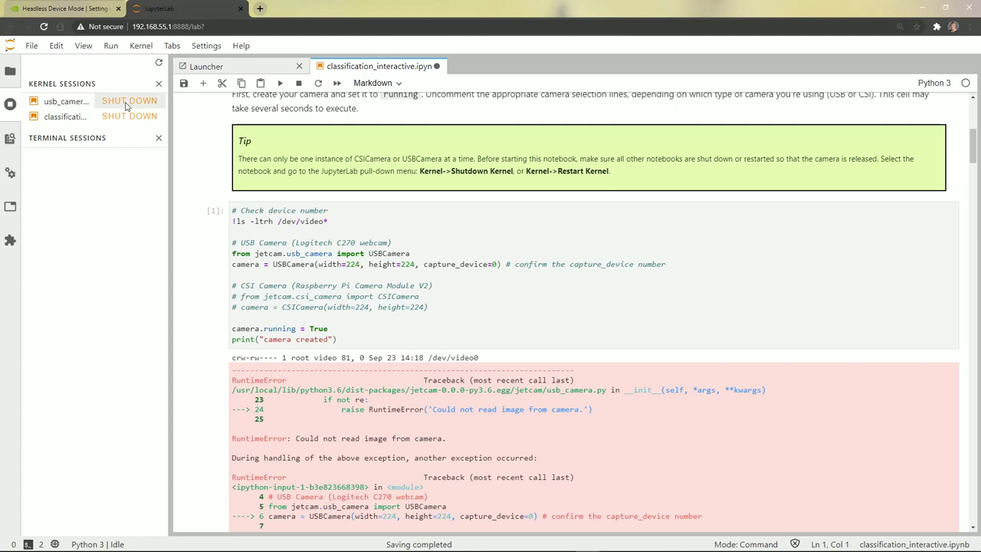
mouse_move(122, 104)
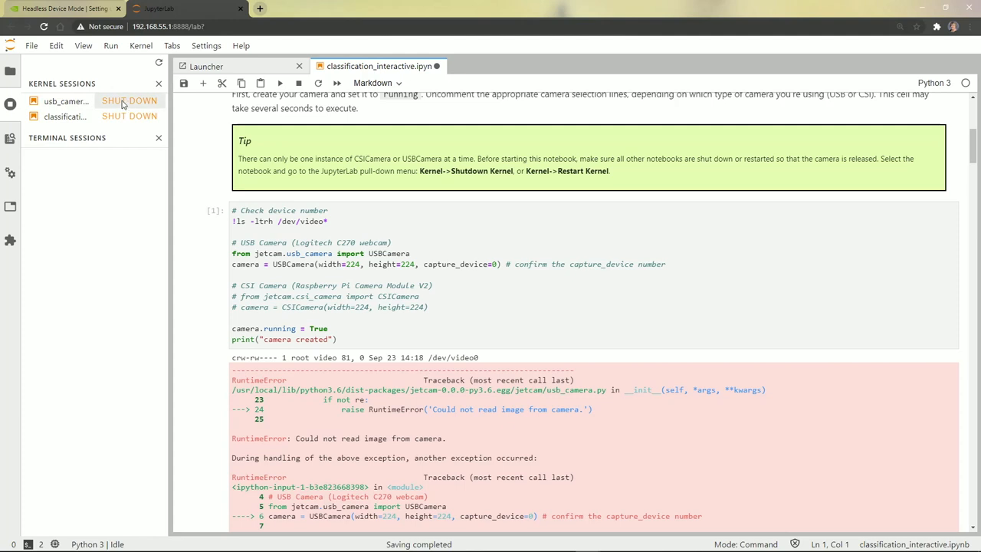
click(129, 101)
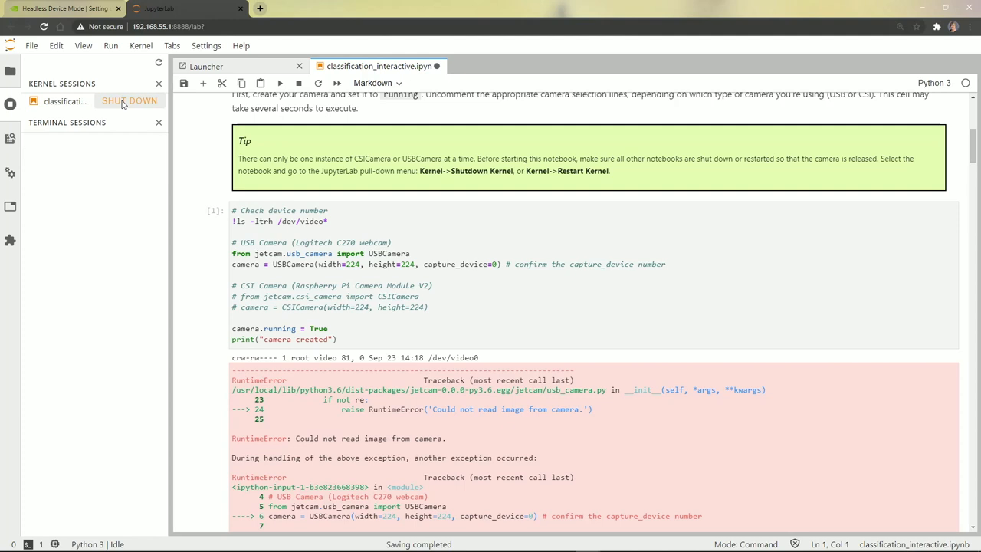
click(395, 272)
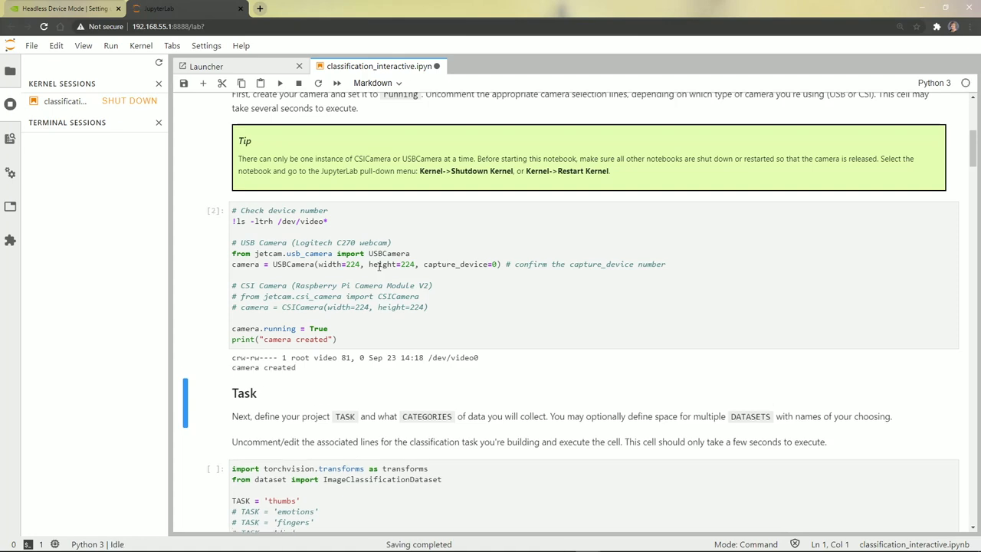
mouse_move(491, 309)
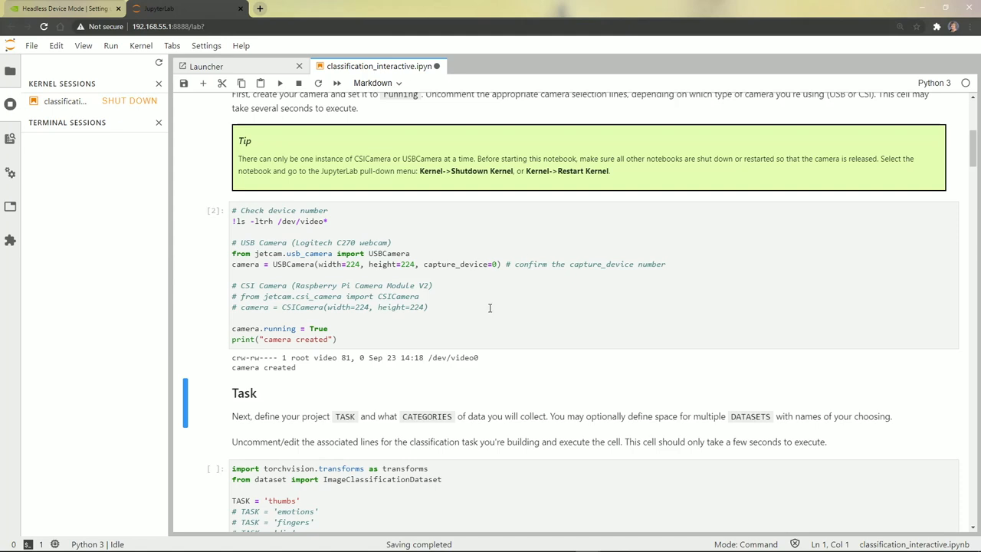
Step: Run the Task cell defining the thumbs task with thumbs_up and thumbs_down categories
scroll(down, 3)
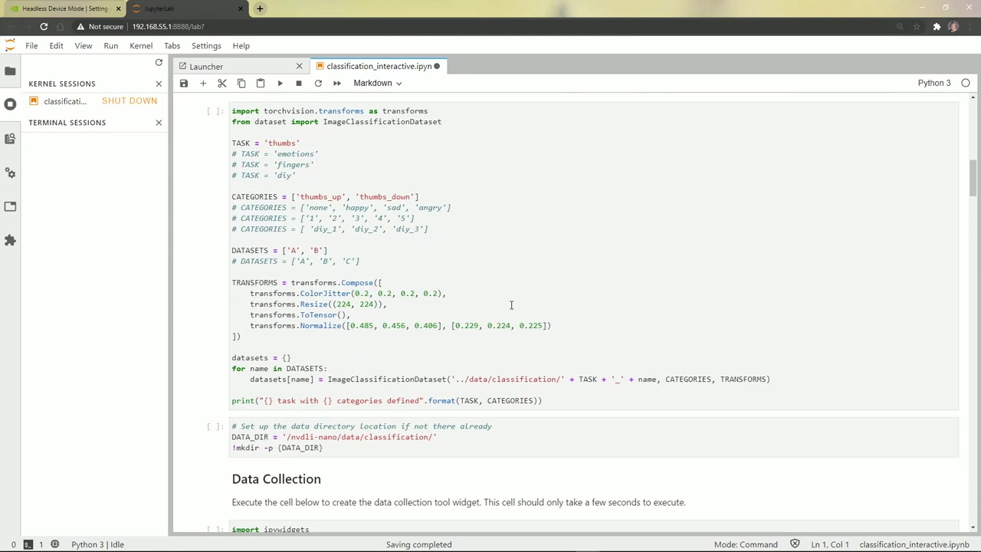
mouse_move(563, 279)
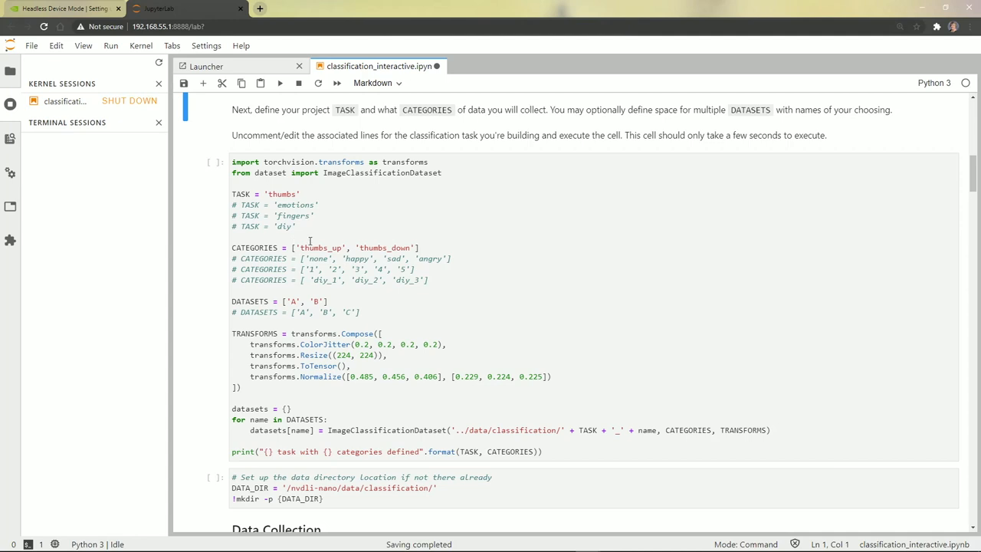
mouse_move(496, 250)
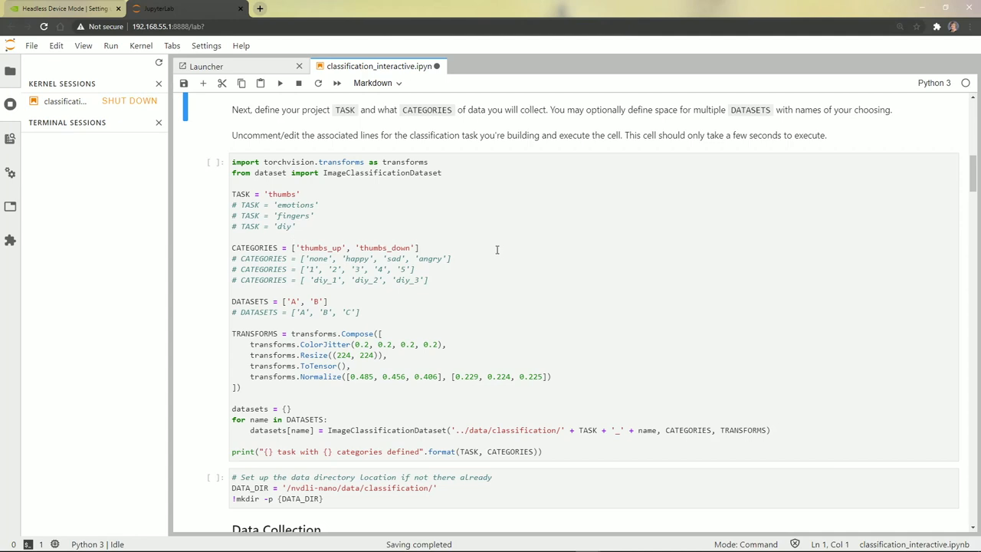
mouse_move(491, 244)
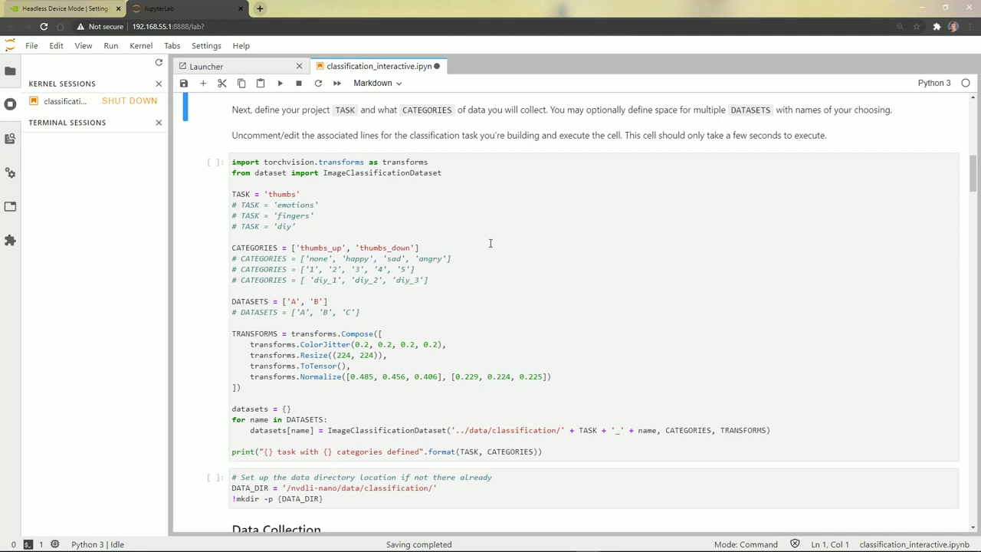
scroll(down, 3)
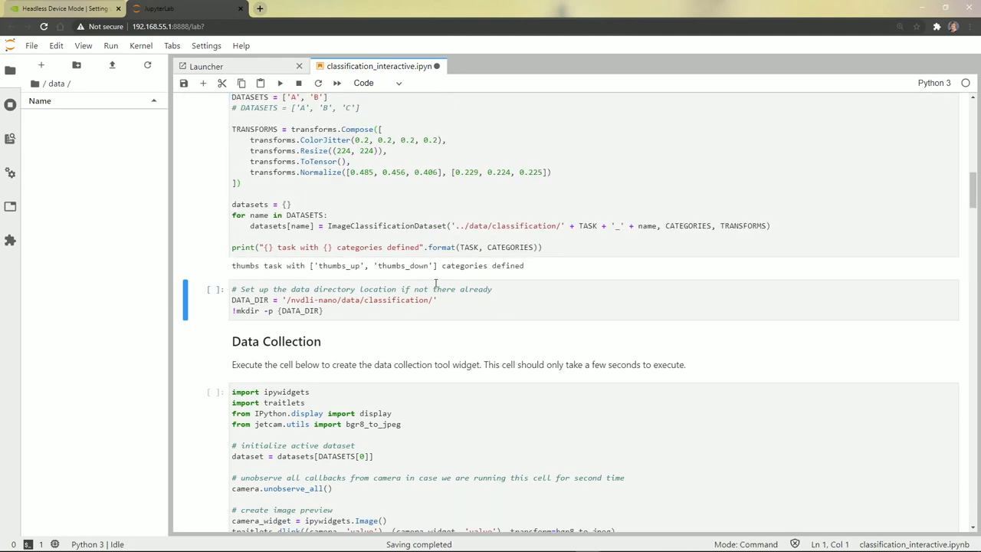
Step: Run the data directory cell, creating the classification folder inside data
click(527, 299)
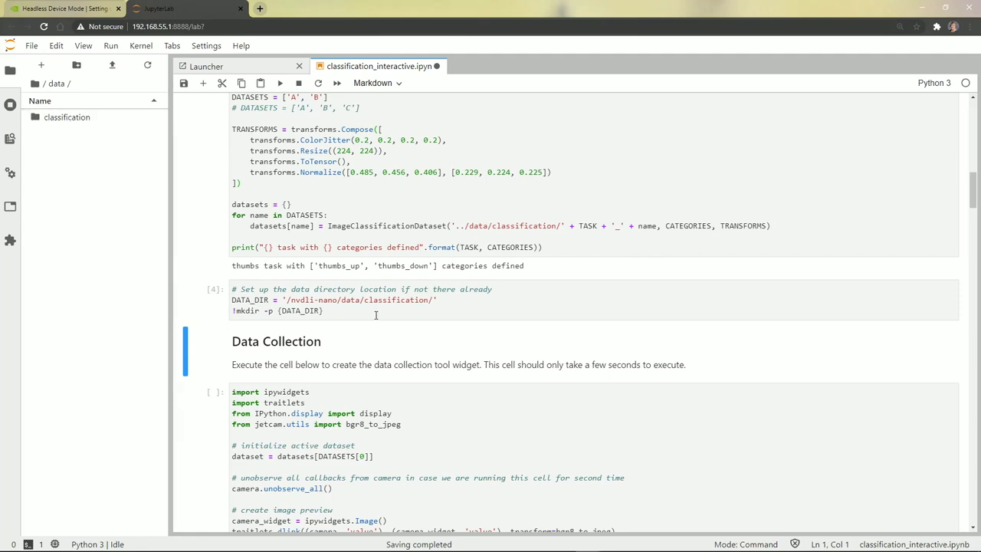
scroll(down, 3)
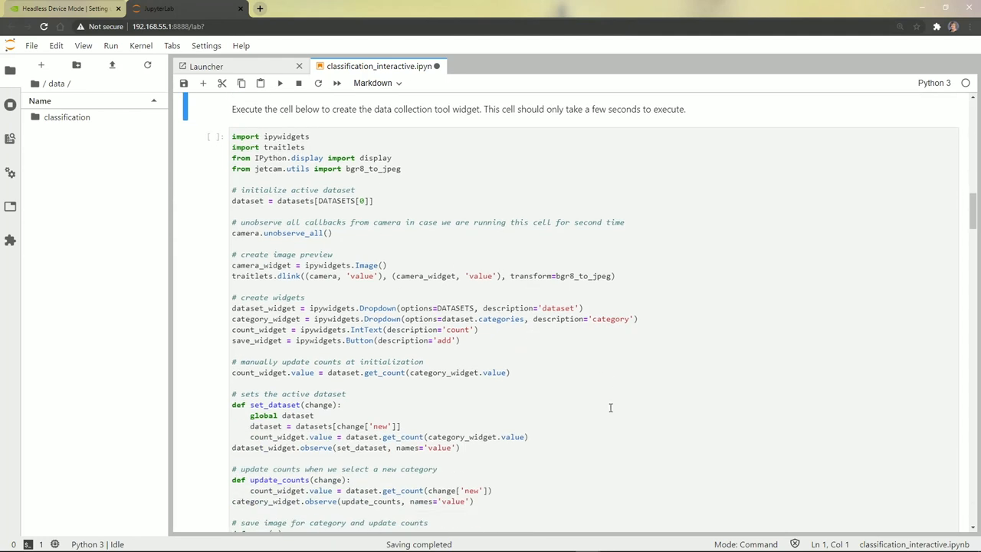
mouse_move(589, 398)
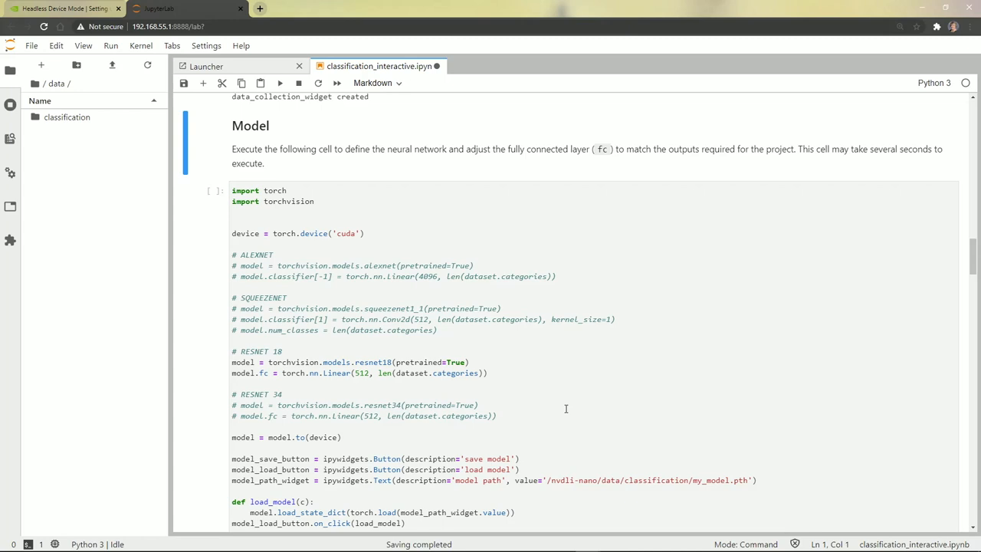
mouse_move(566, 403)
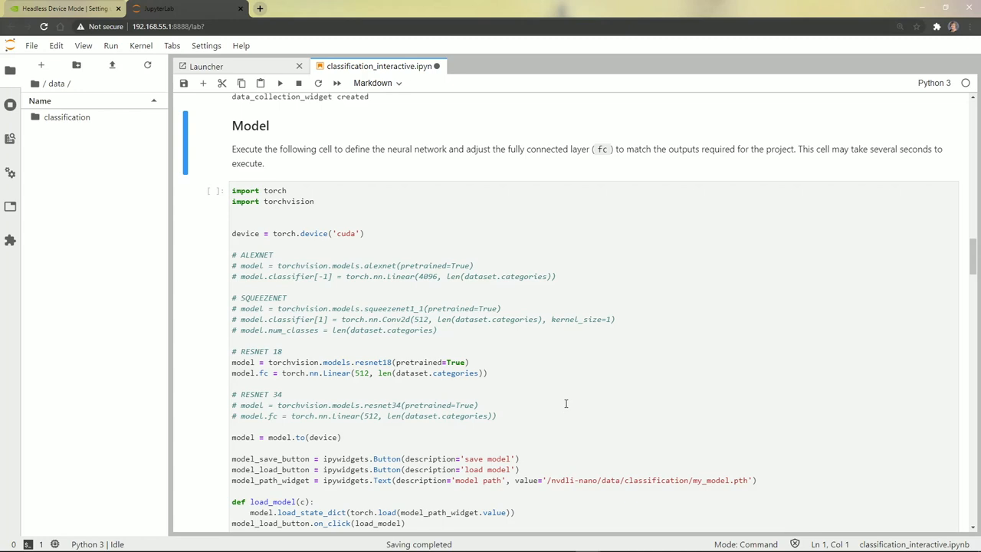
scroll(down, 3)
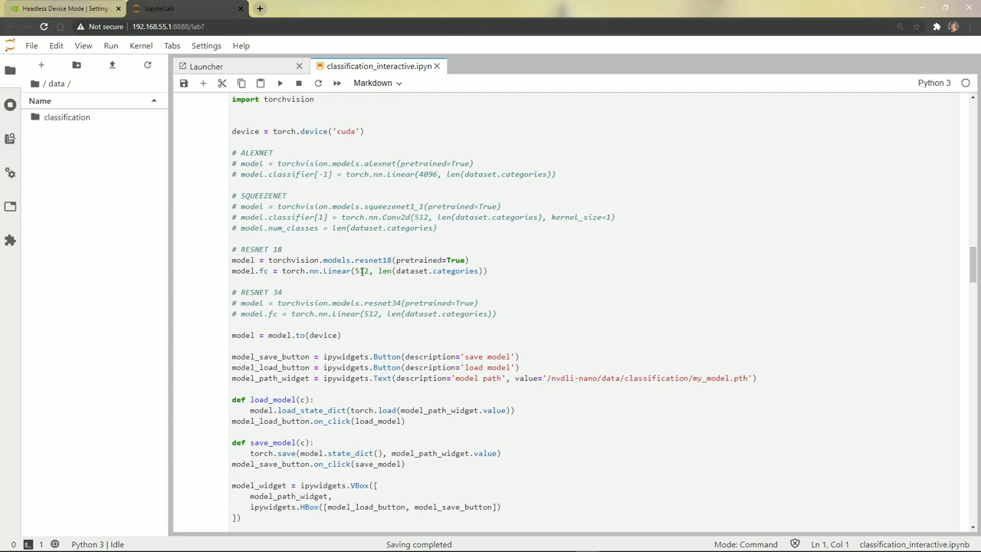
mouse_move(435, 261)
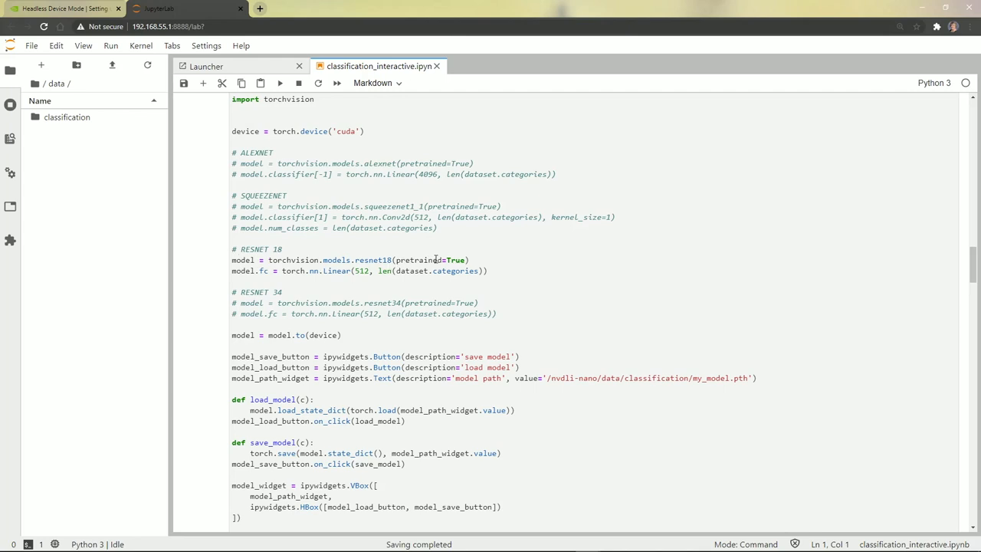
mouse_move(456, 260)
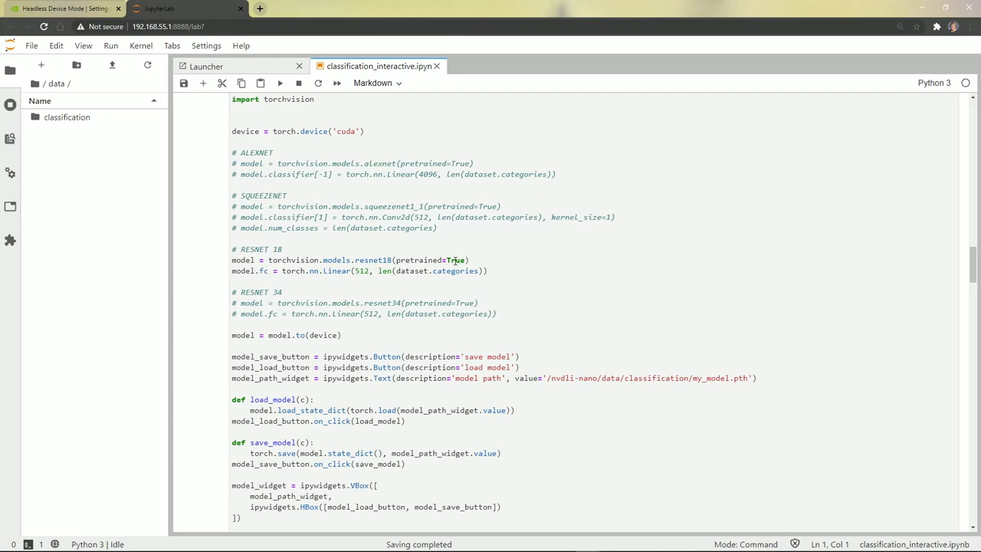
mouse_move(637, 279)
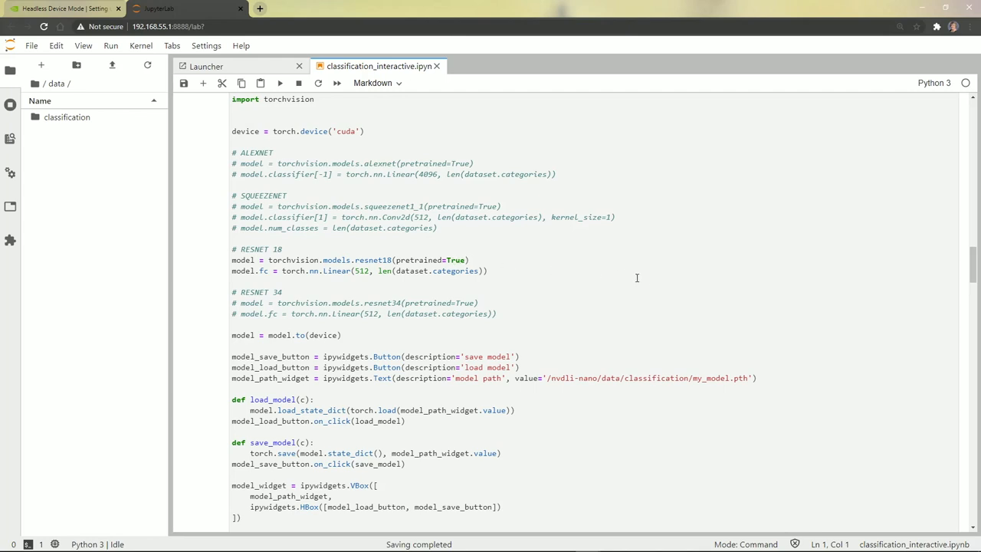
scroll(down, 3)
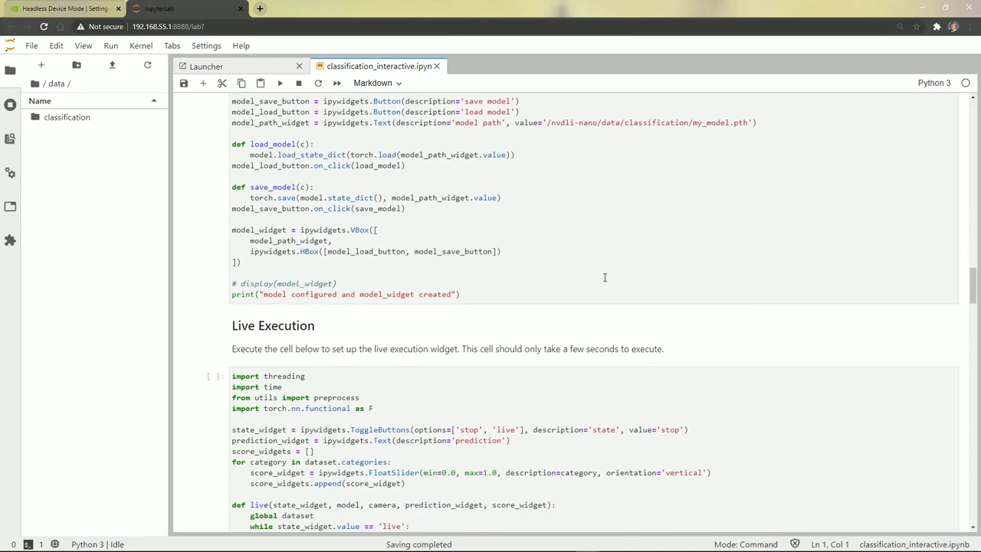
click(604, 273)
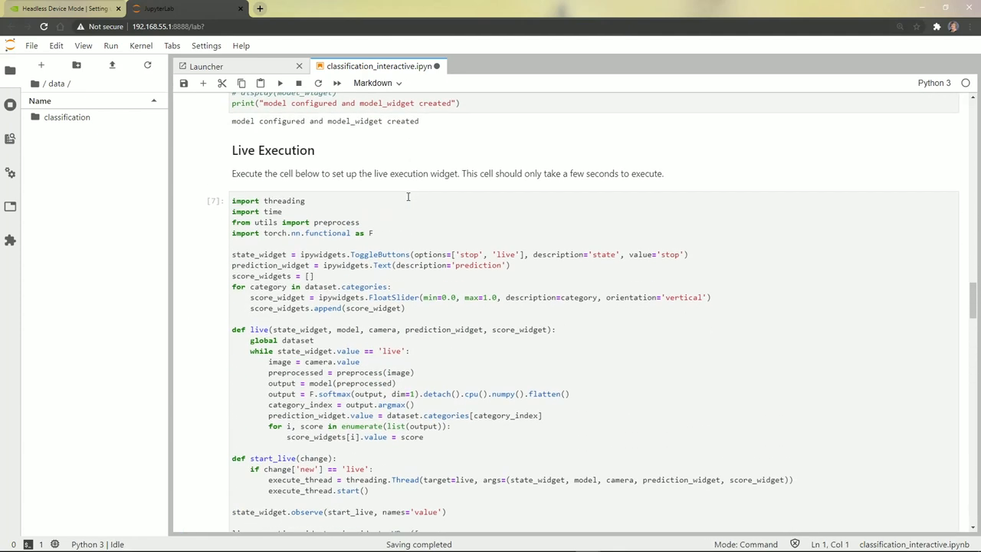
scroll(down, 3)
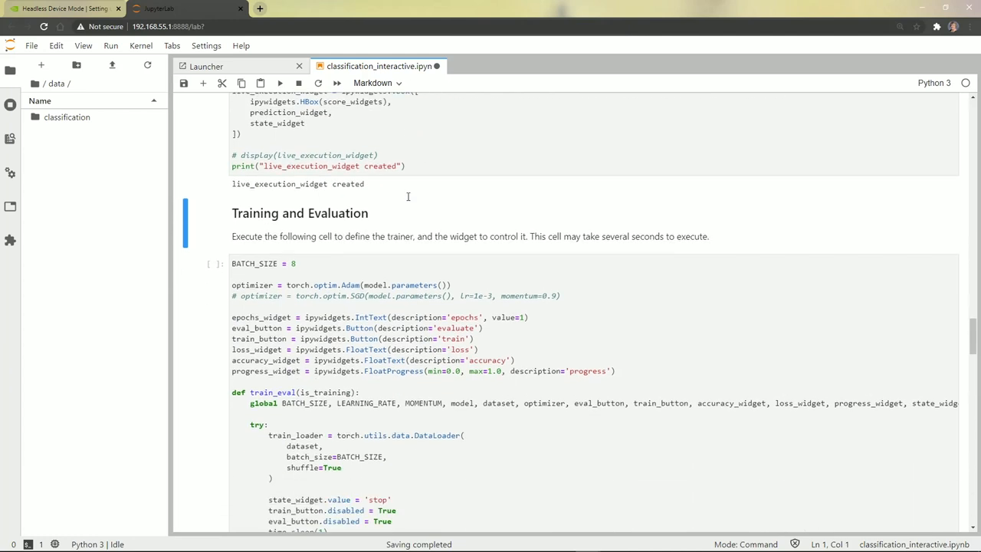
scroll(down, 3)
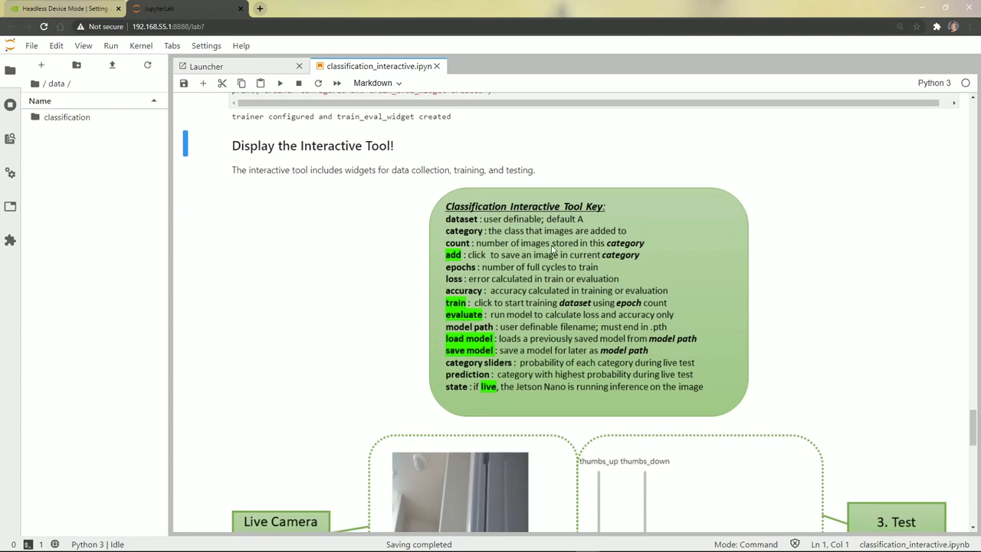
scroll(down, 3)
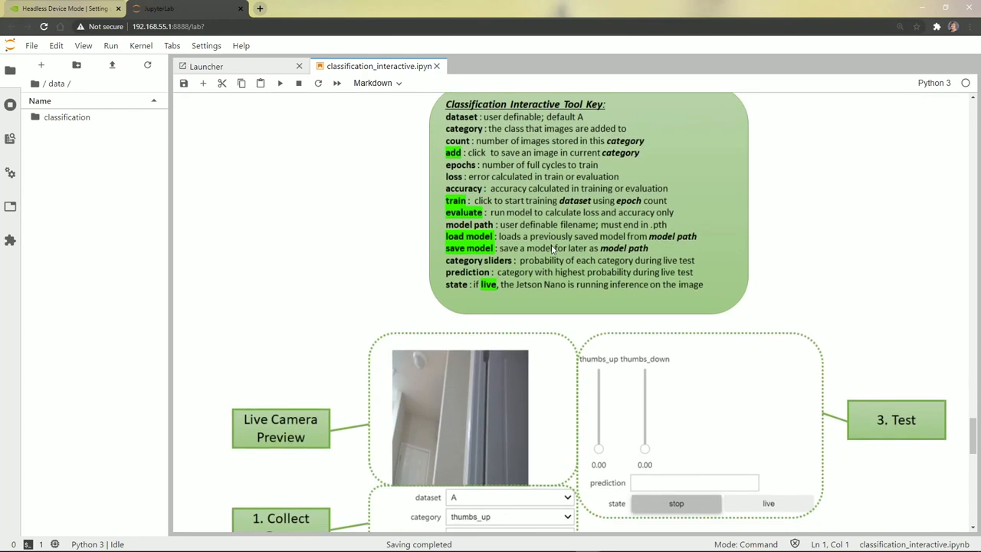
scroll(down, 3)
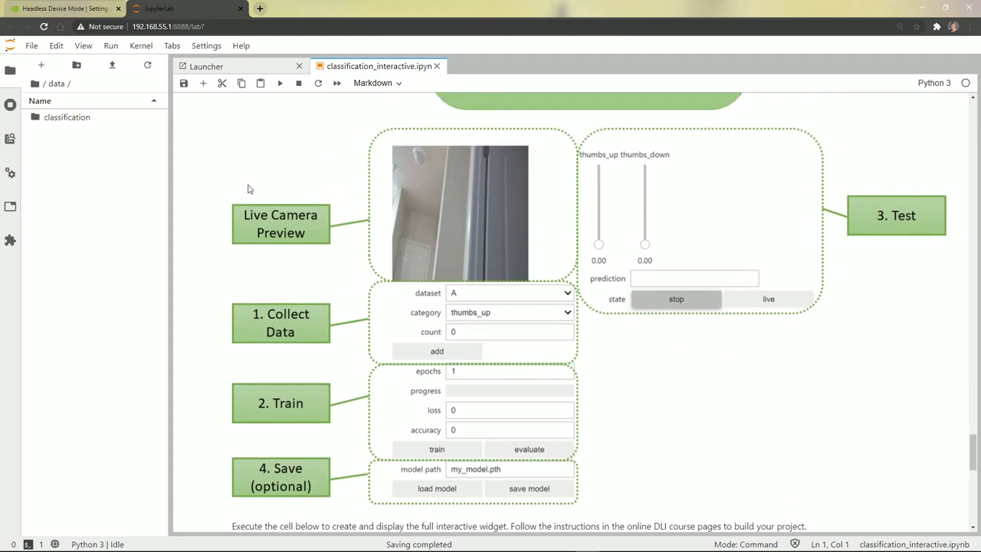
mouse_move(435, 233)
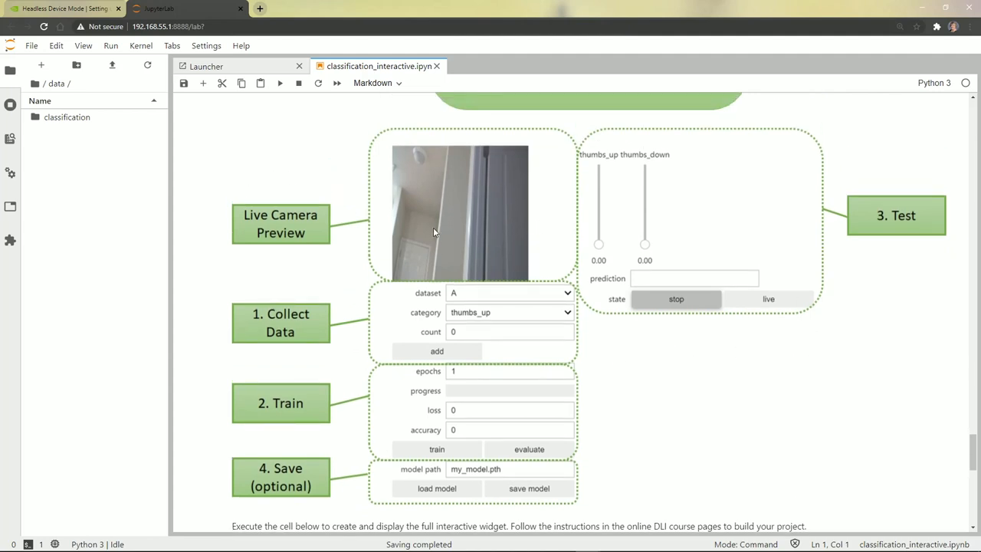
mouse_move(500, 291)
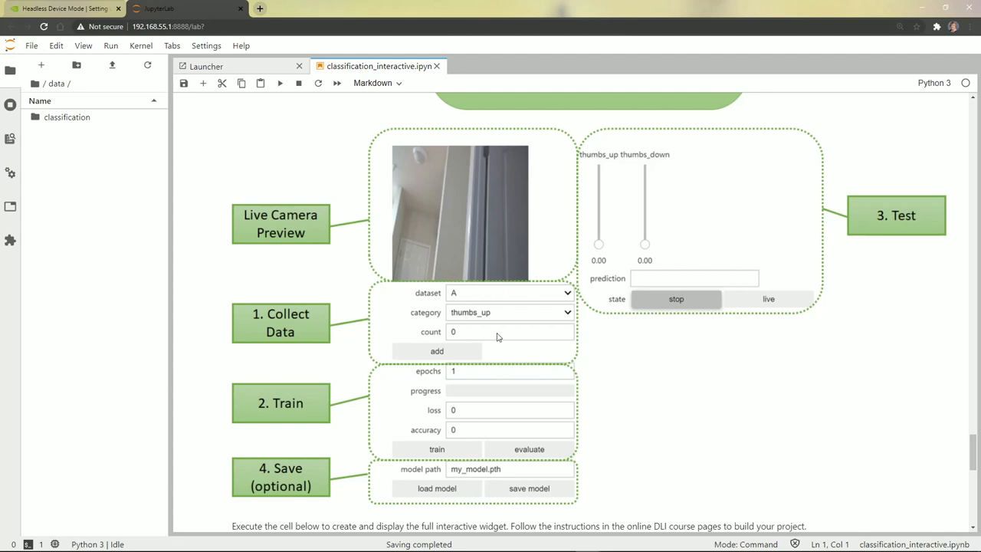
mouse_move(463, 351)
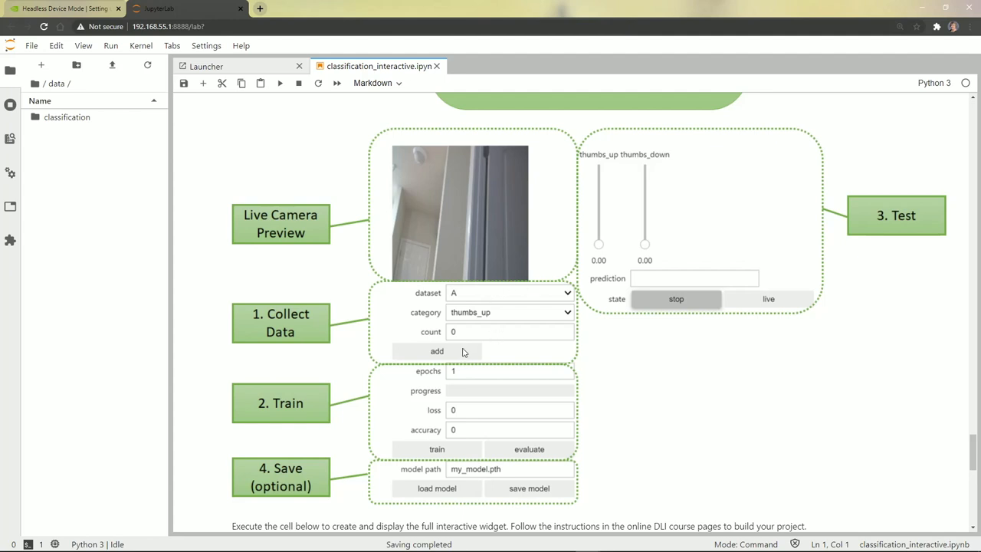
mouse_move(469, 166)
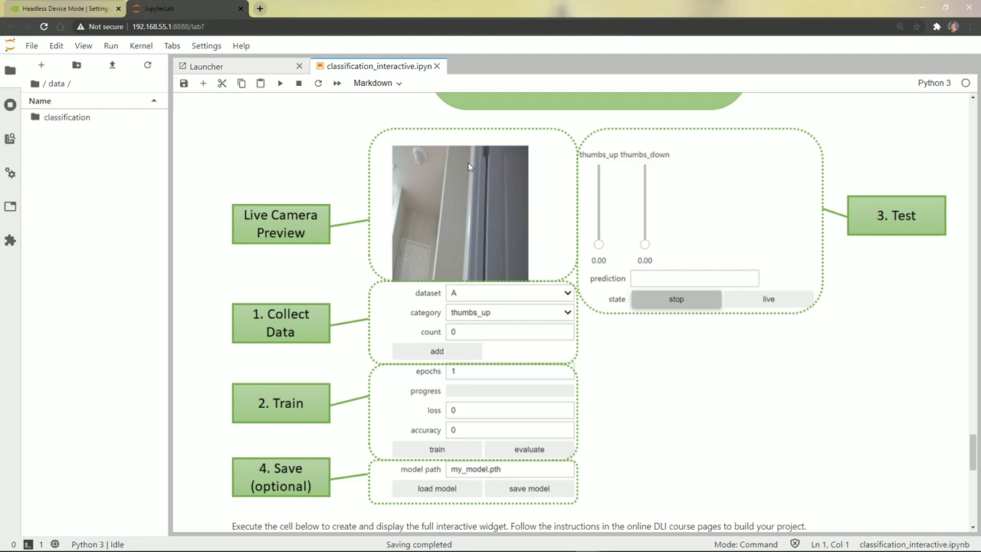
mouse_move(487, 407)
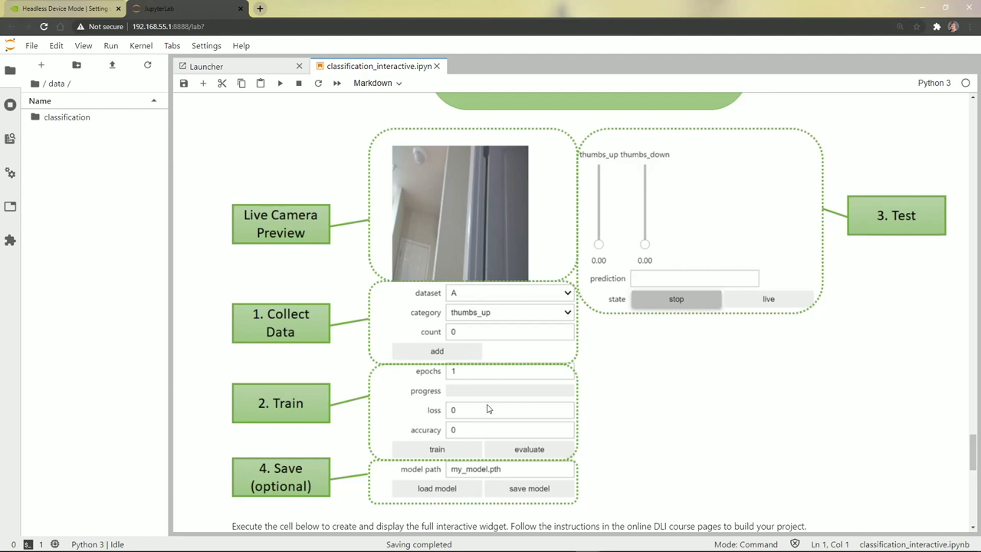
mouse_move(500, 458)
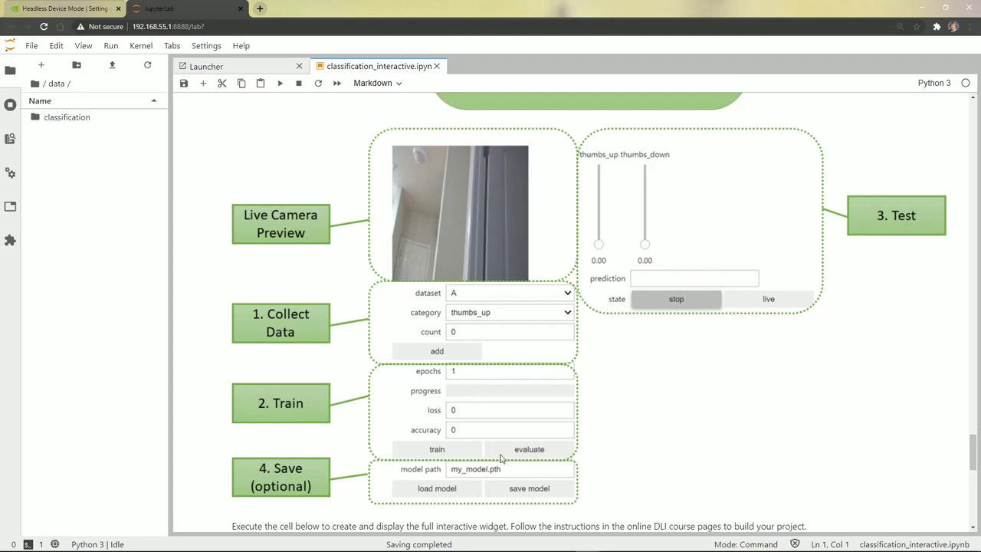
mouse_move(447, 380)
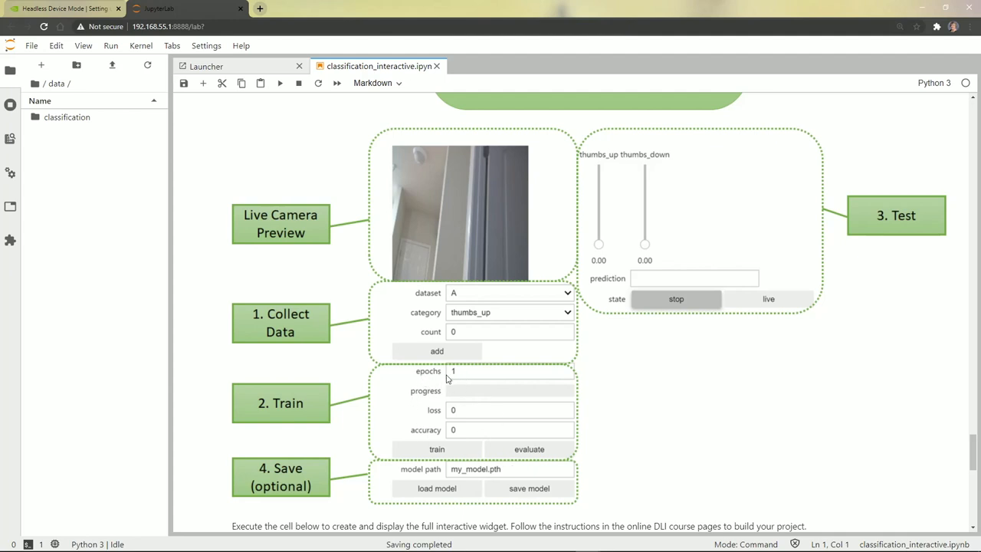
mouse_move(460, 381)
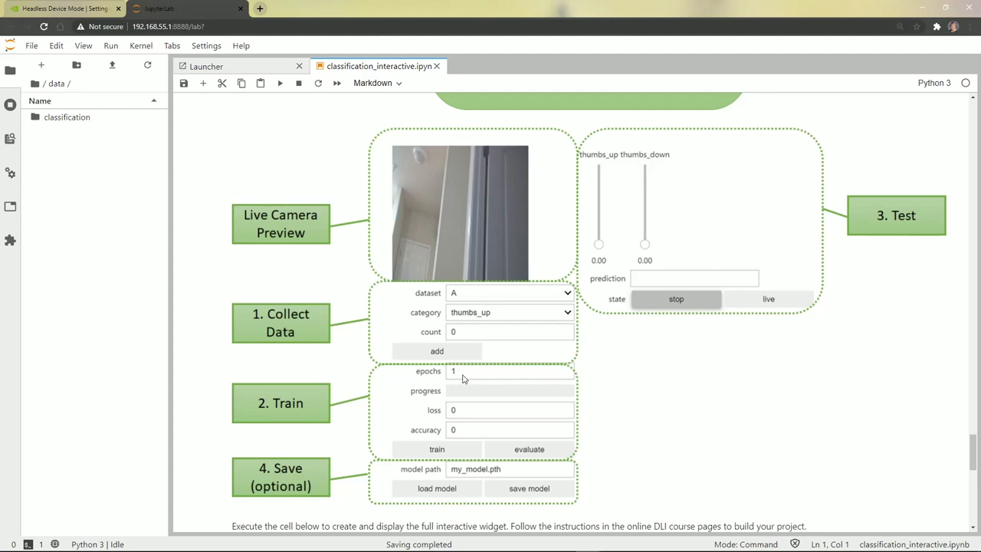
scroll(down, 3)
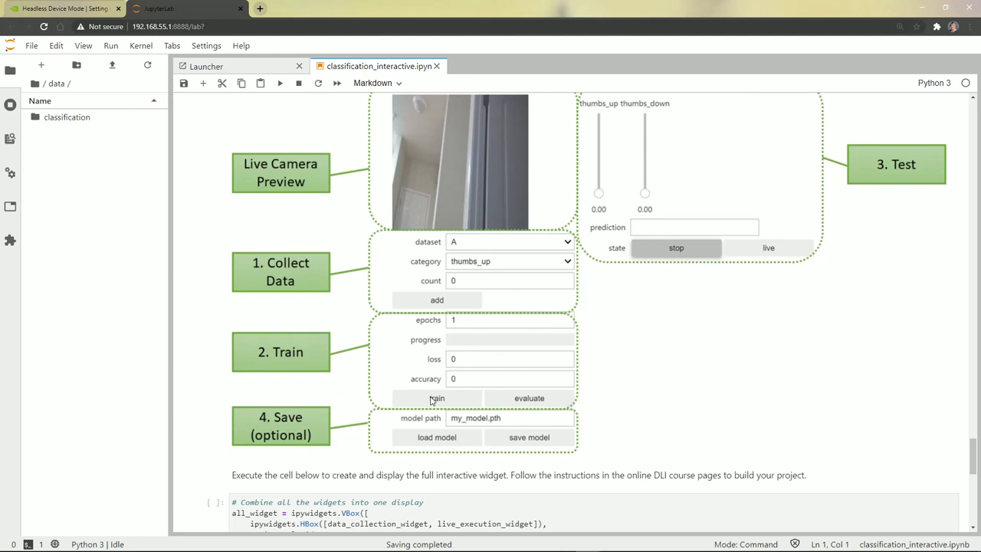
mouse_move(466, 386)
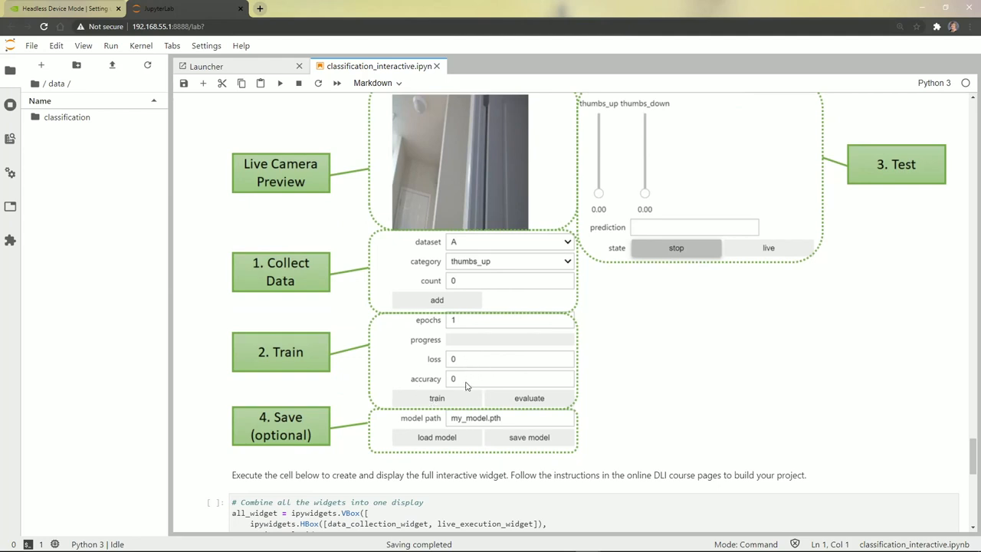
mouse_move(469, 380)
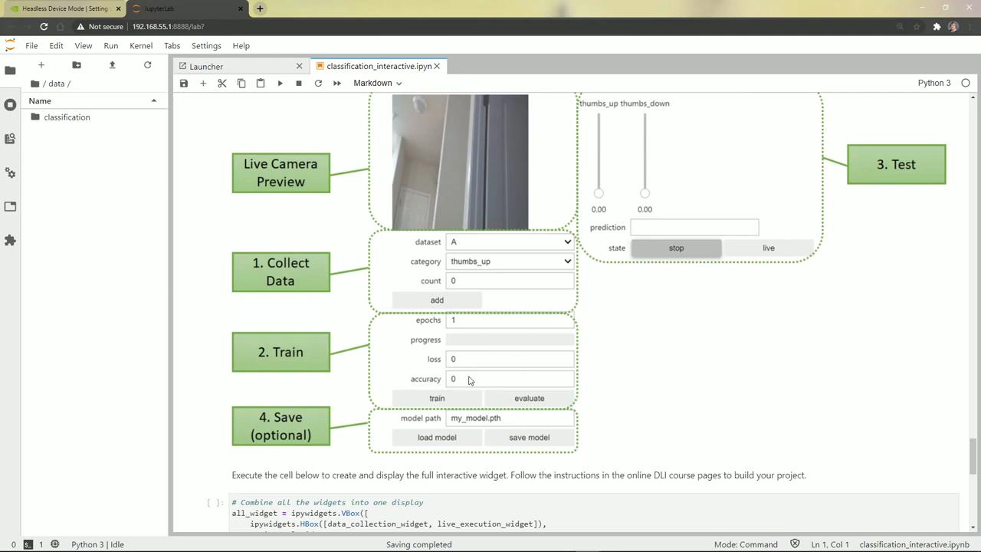
mouse_move(466, 380)
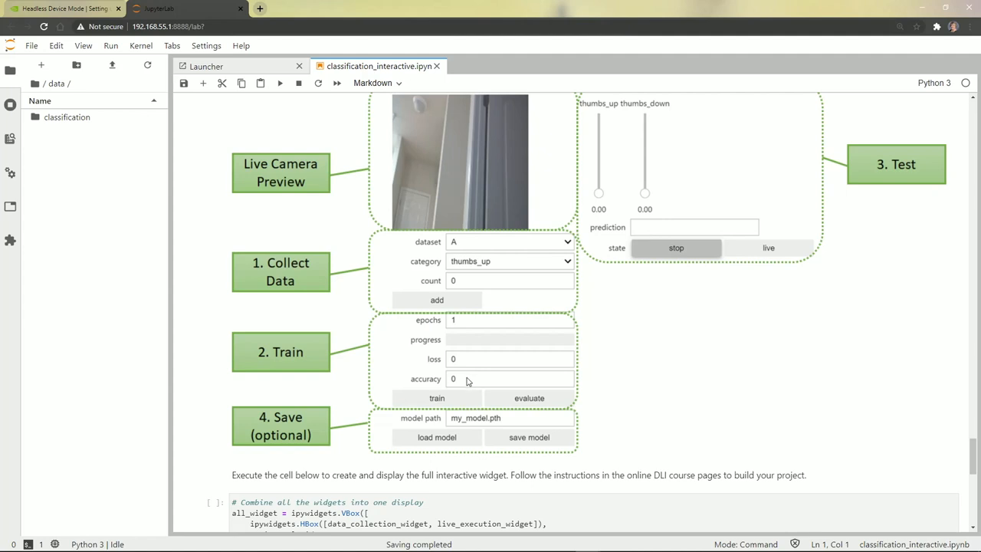
mouse_move(466, 364)
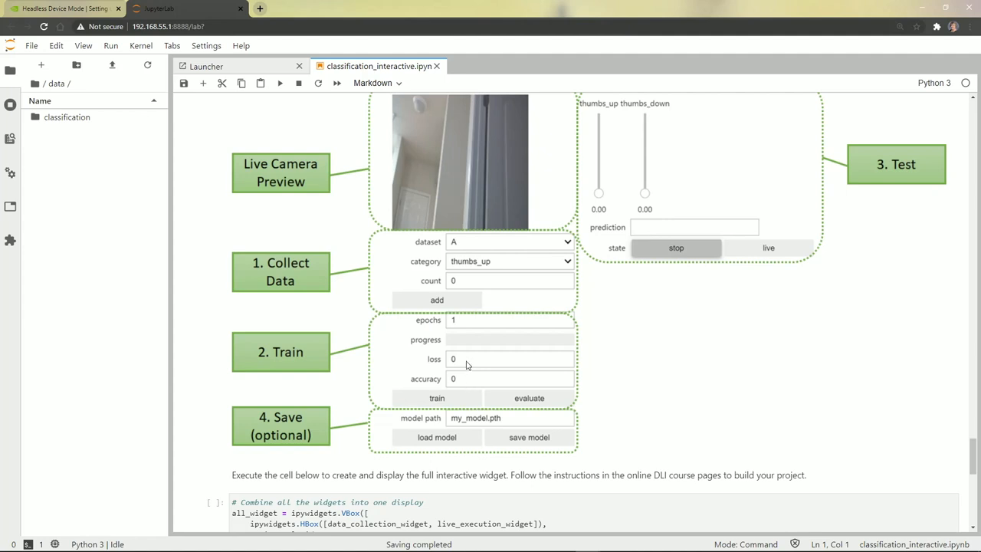
mouse_move(684, 411)
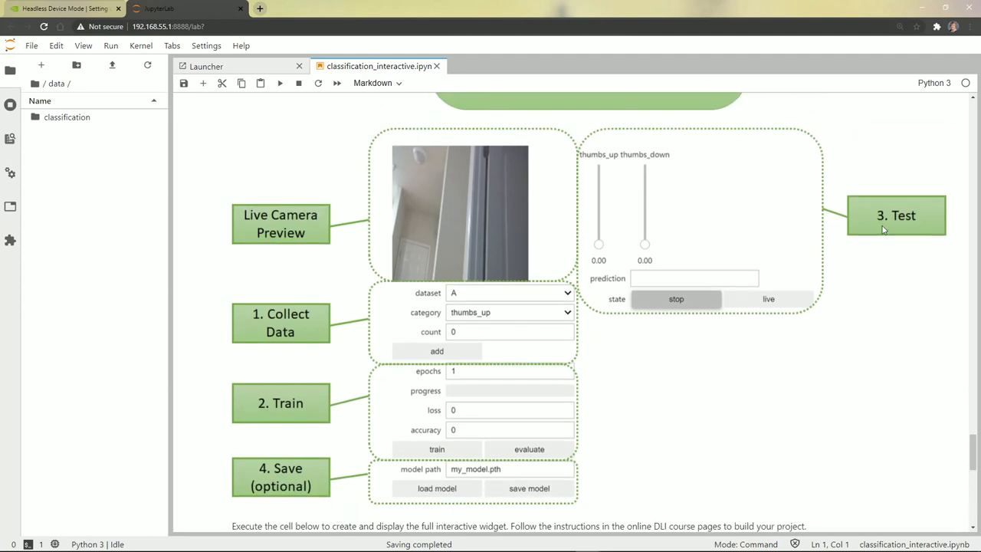
mouse_move(899, 239)
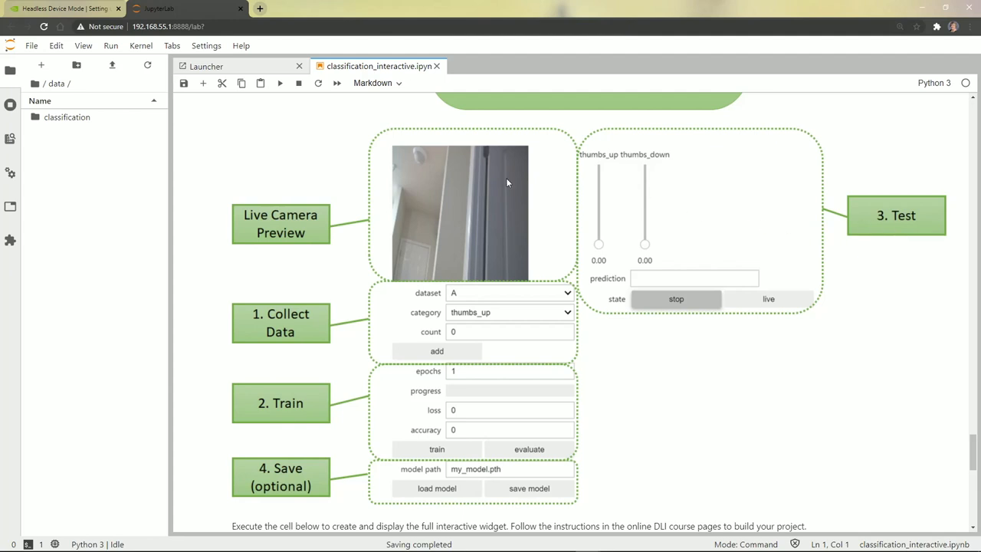
mouse_move(433, 179)
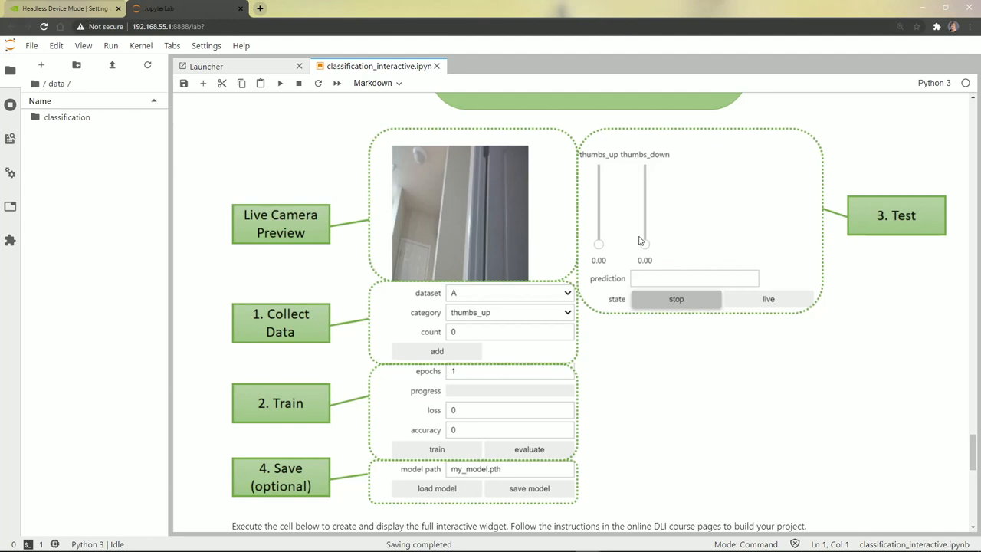
mouse_move(681, 230)
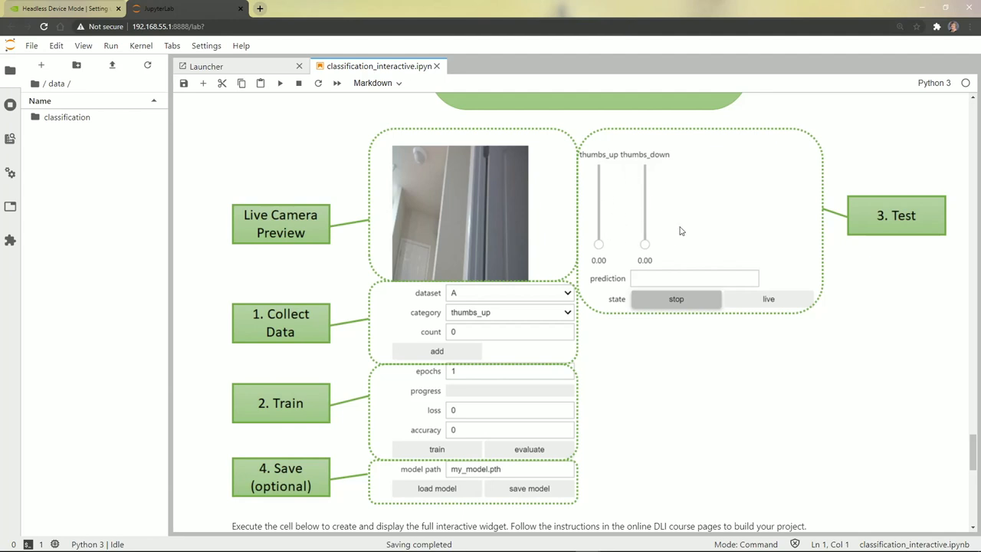
scroll(down, 3)
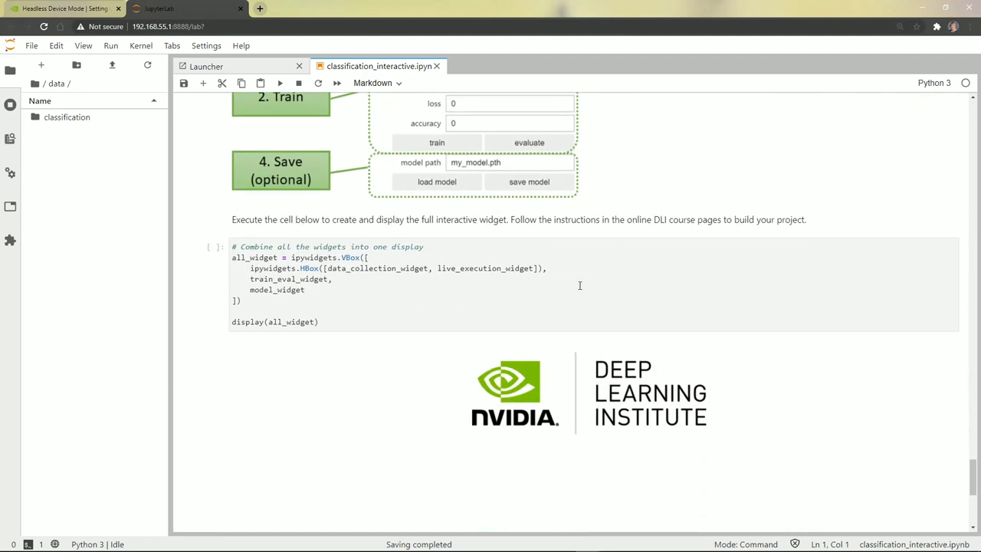
Step: Run the final all_widget cell to display the combined interactive tool with live camera feed
click(386, 298)
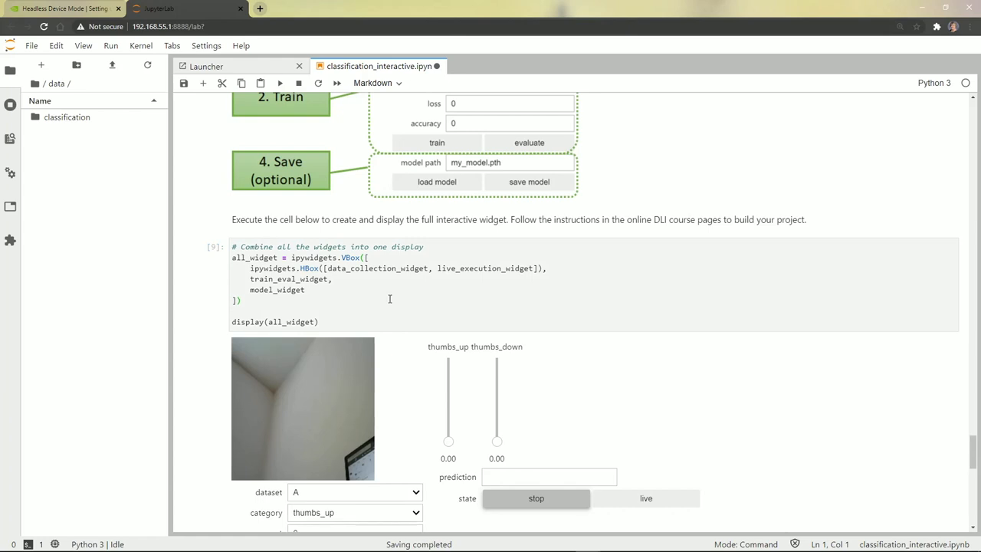
scroll(down, 3)
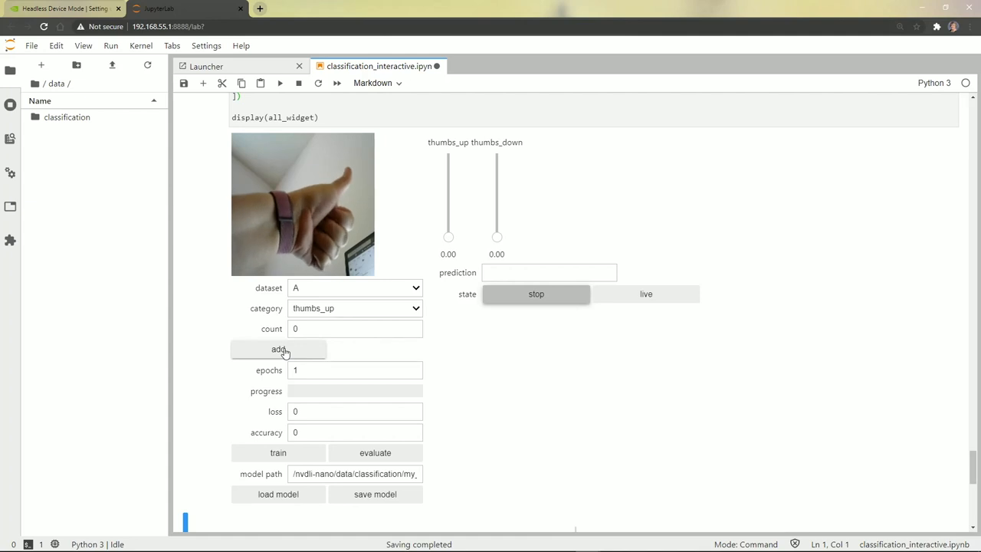
Step: Capture 33 thumbs_up camera images into dataset A, then switch the category to thumbs_down
click(279, 350)
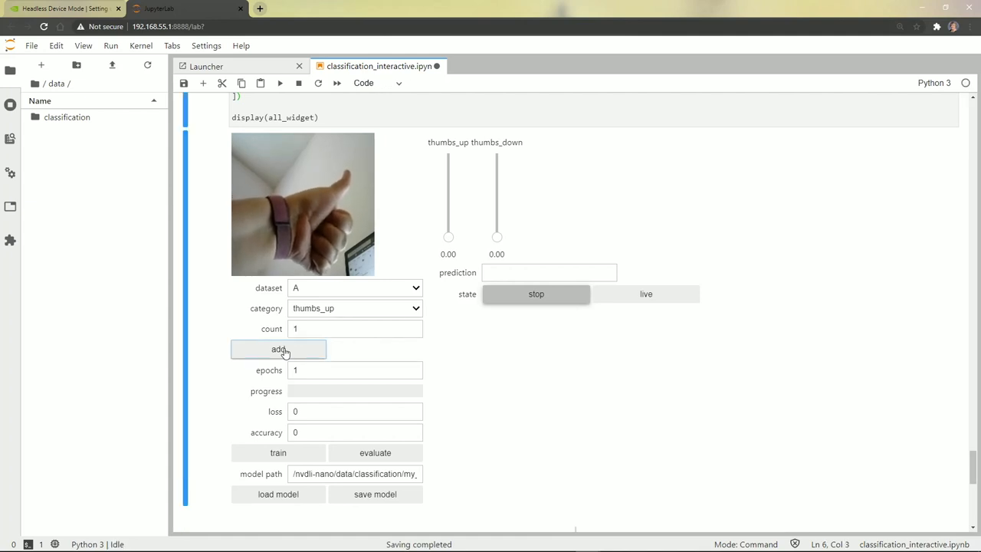
click(279, 350)
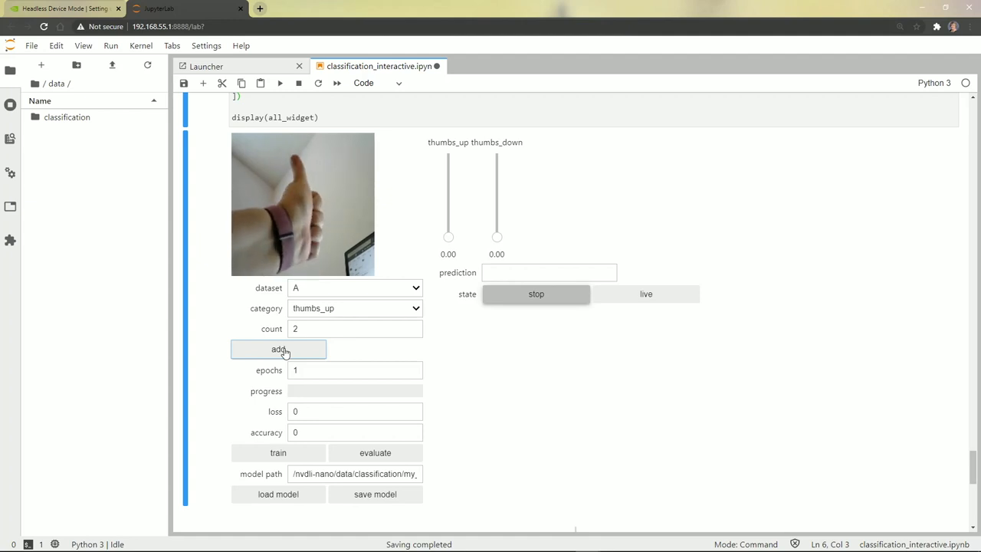
click(279, 349)
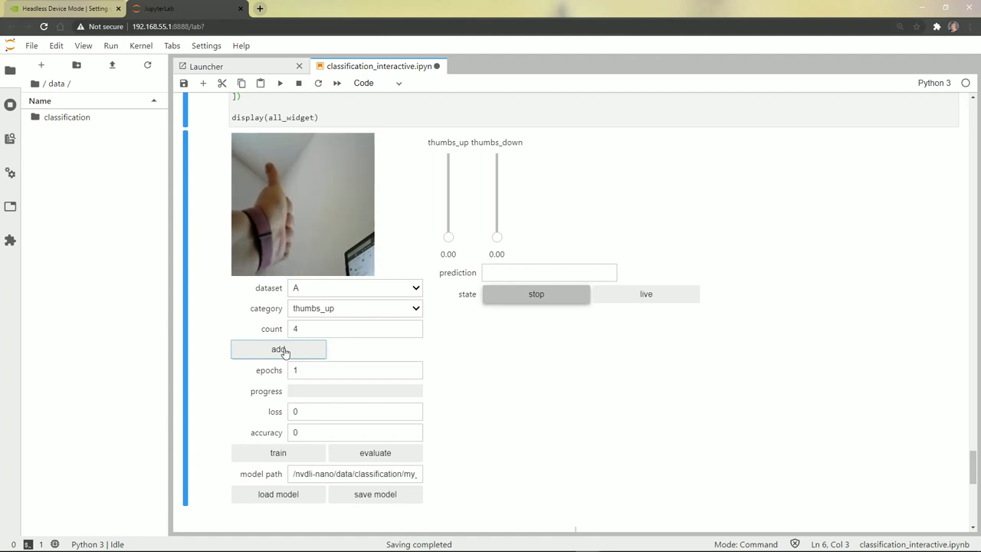
click(279, 349)
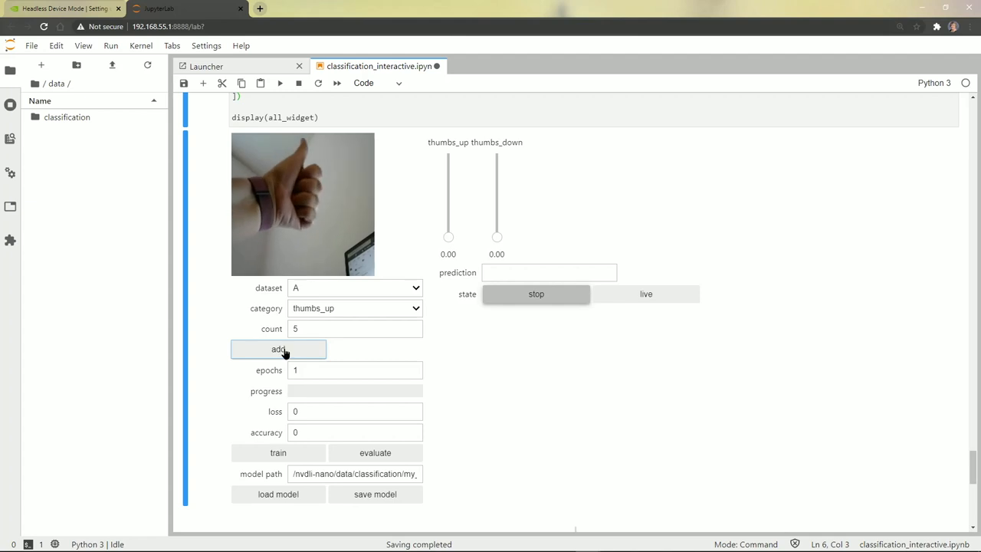
click(279, 349)
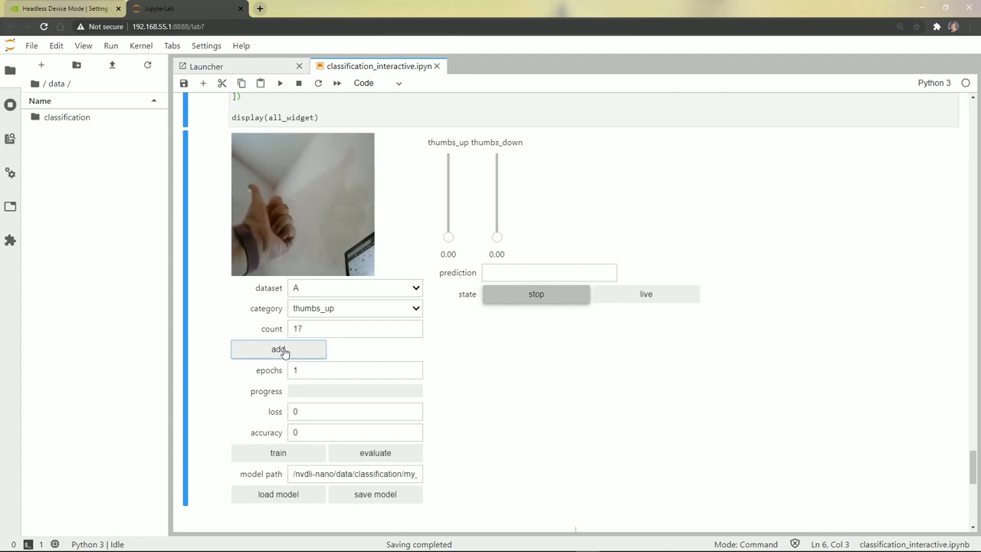
click(279, 350)
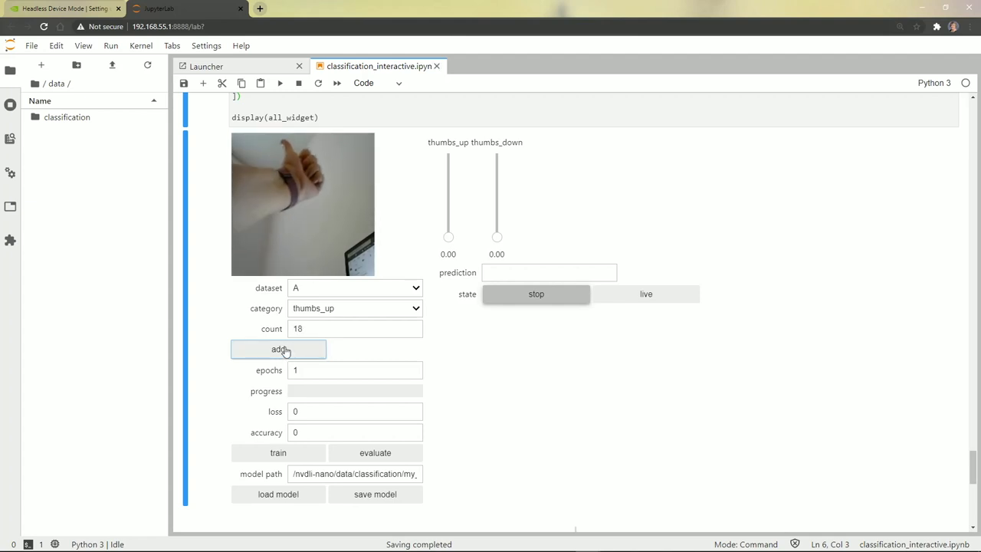
click(279, 350)
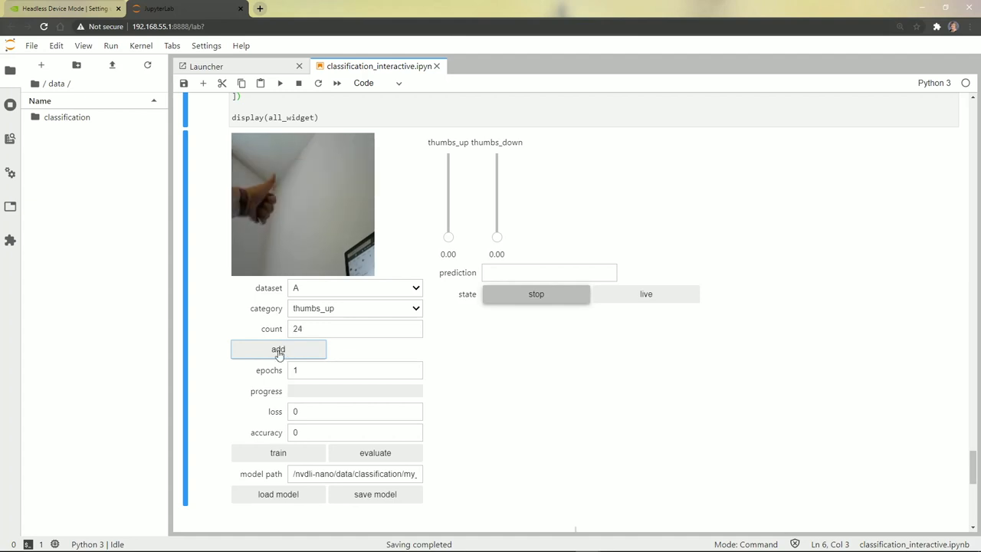
click(279, 349)
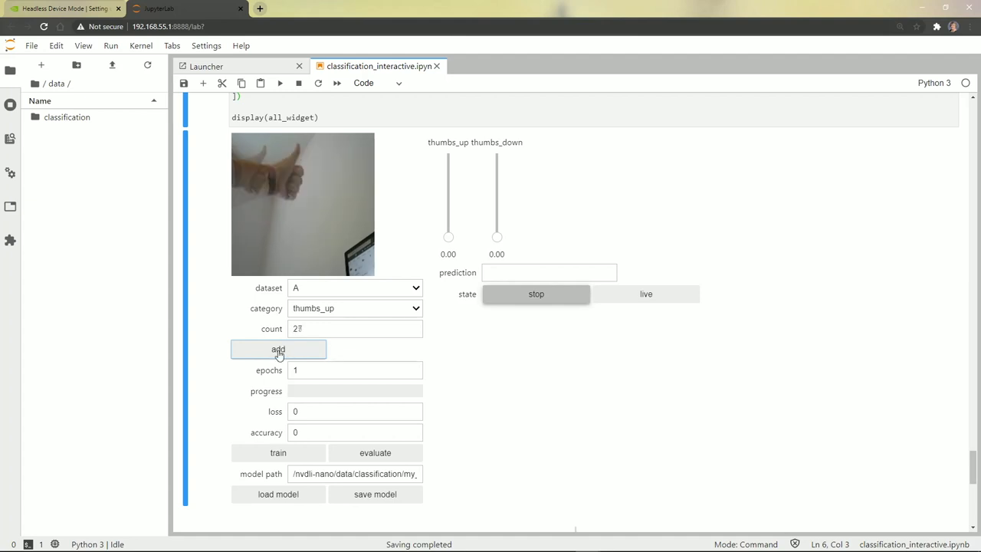
click(278, 350)
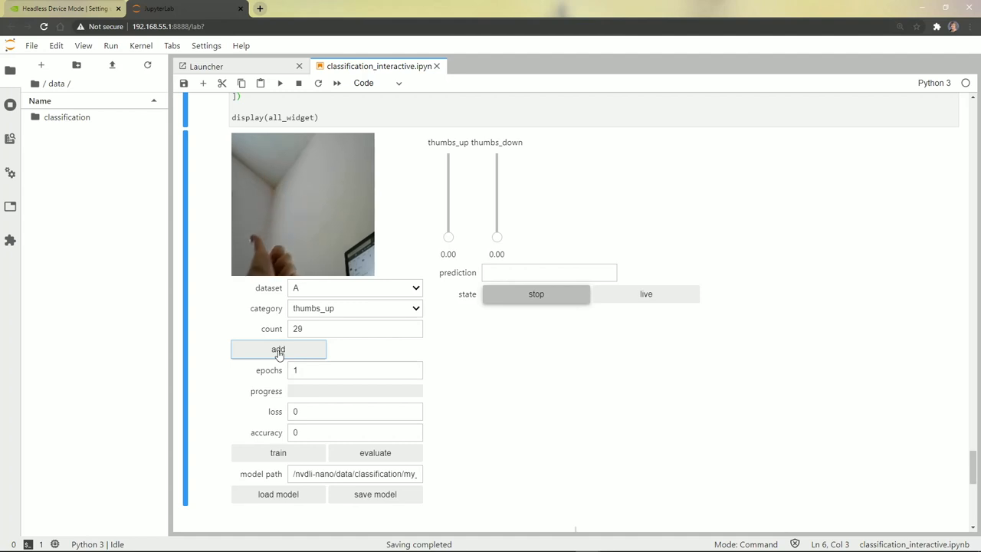
click(279, 350)
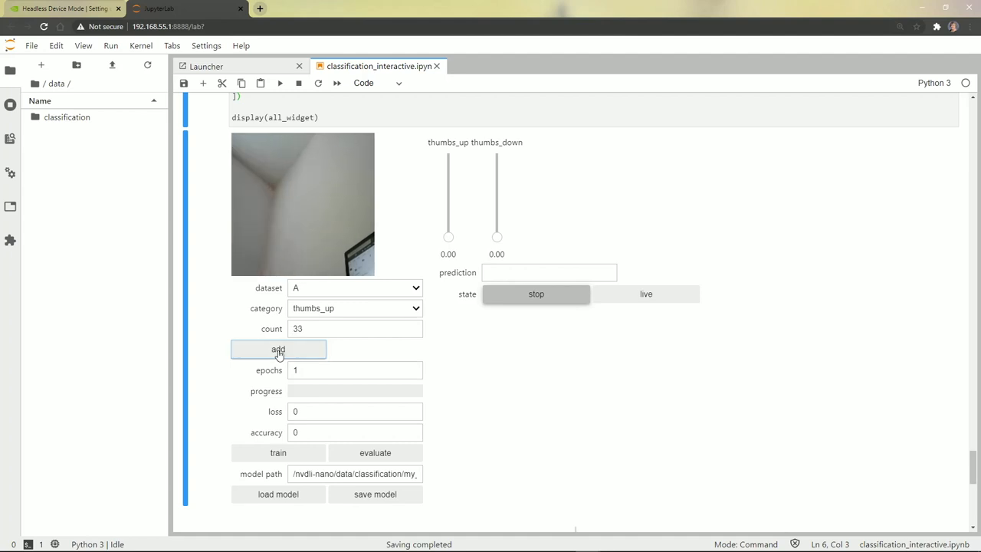
mouse_move(414, 317)
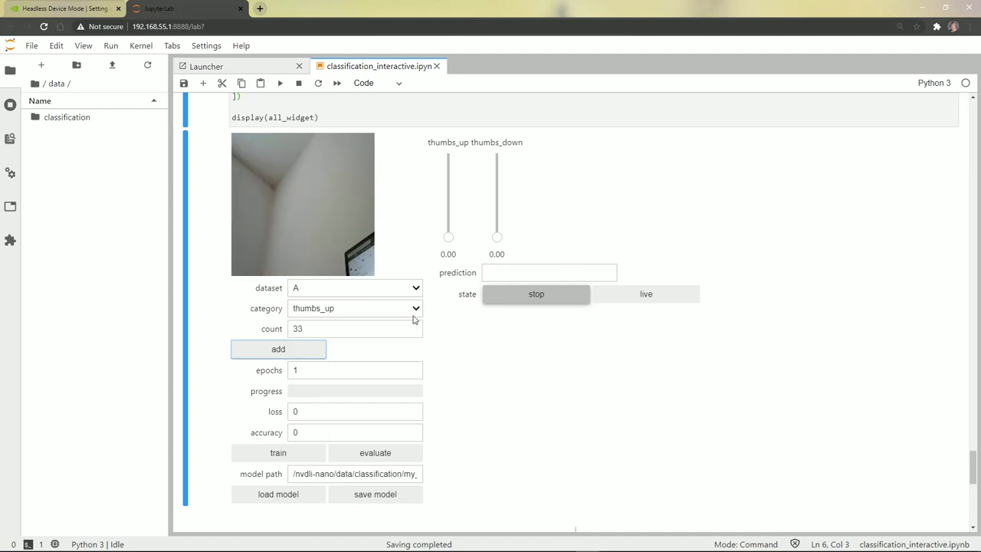
click(356, 308)
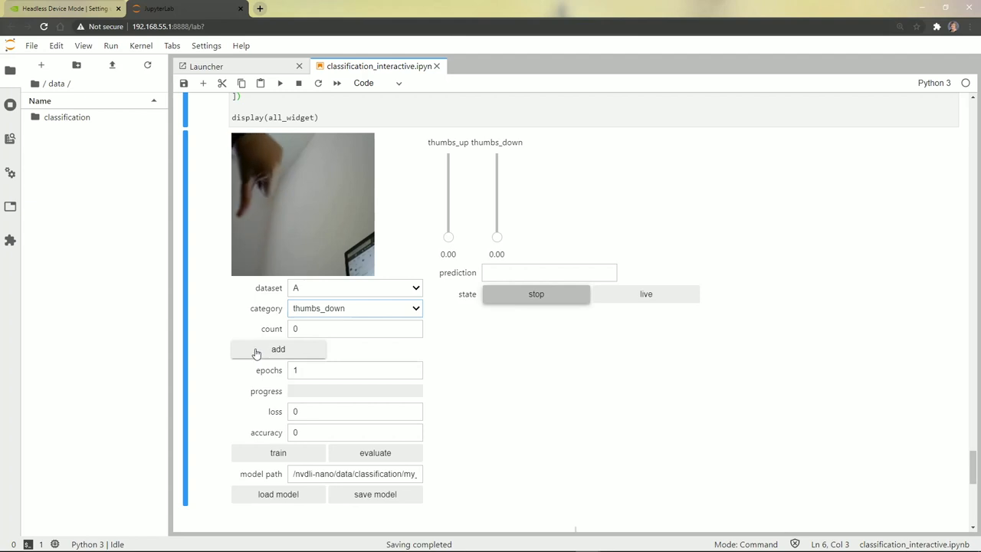
Step: Capture 33 thumbs_down images so the category matches the thumbs_up set
click(278, 350)
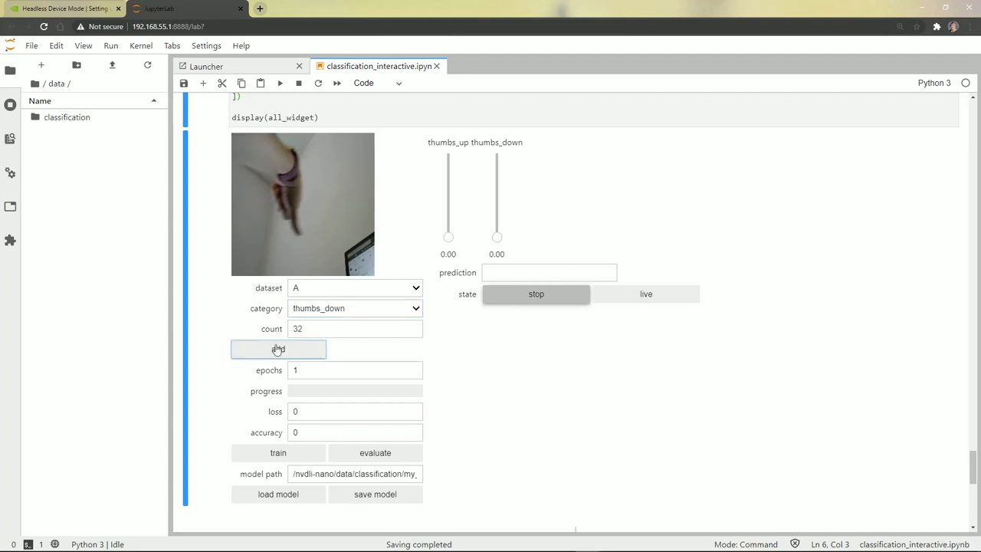
click(279, 349)
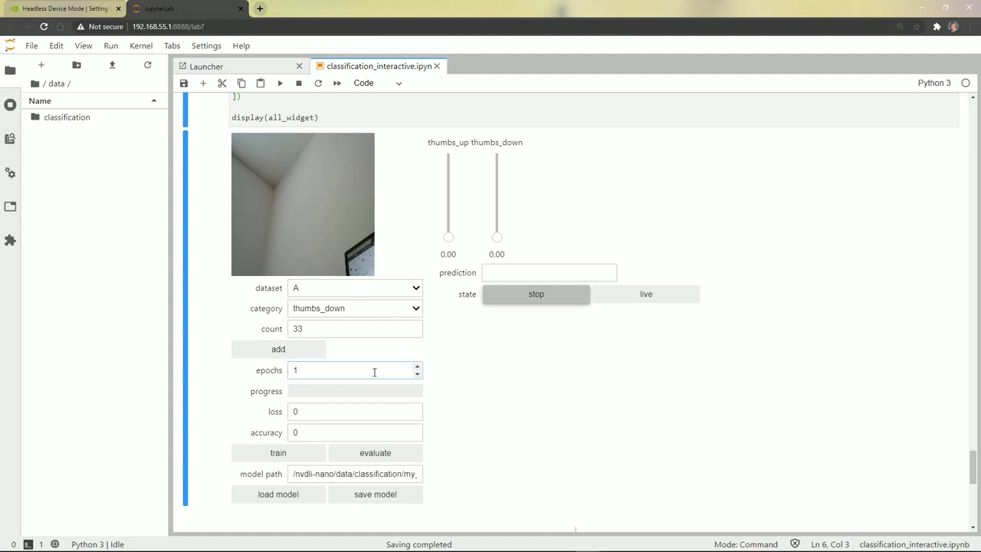
Step: Train the model on the thumbs data for 10 epochs
text(0)
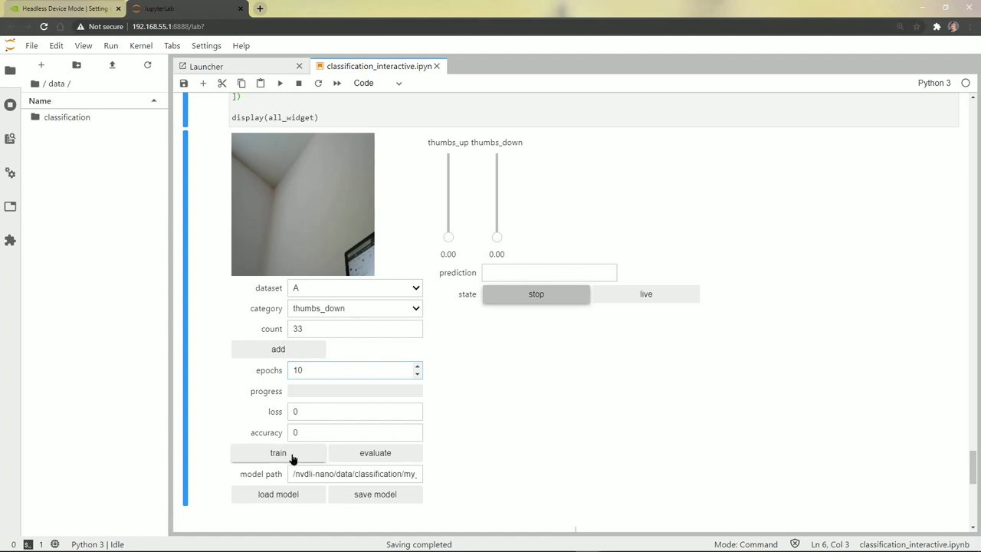
click(278, 452)
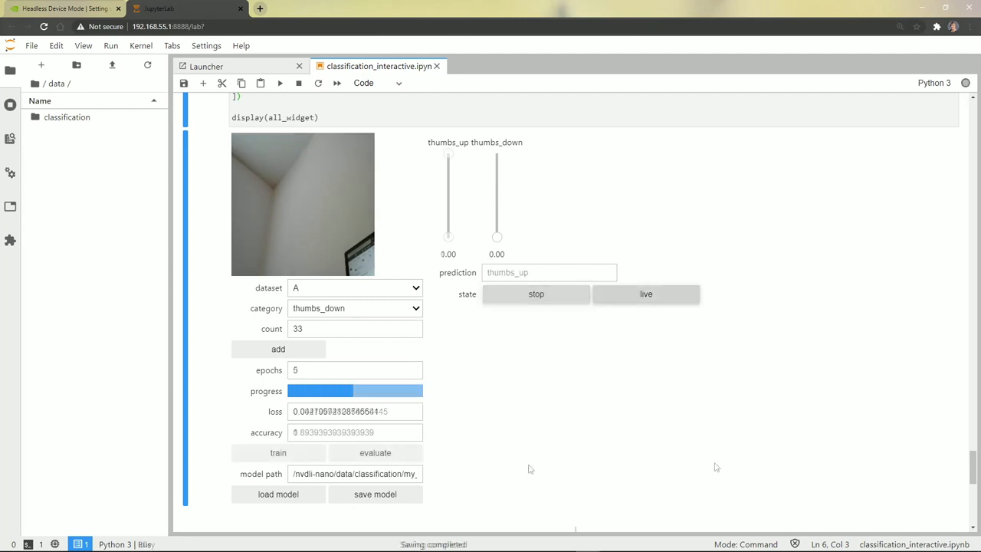
Step: Turn on live prediction and add thumbs_down images up to 43
click(646, 294)
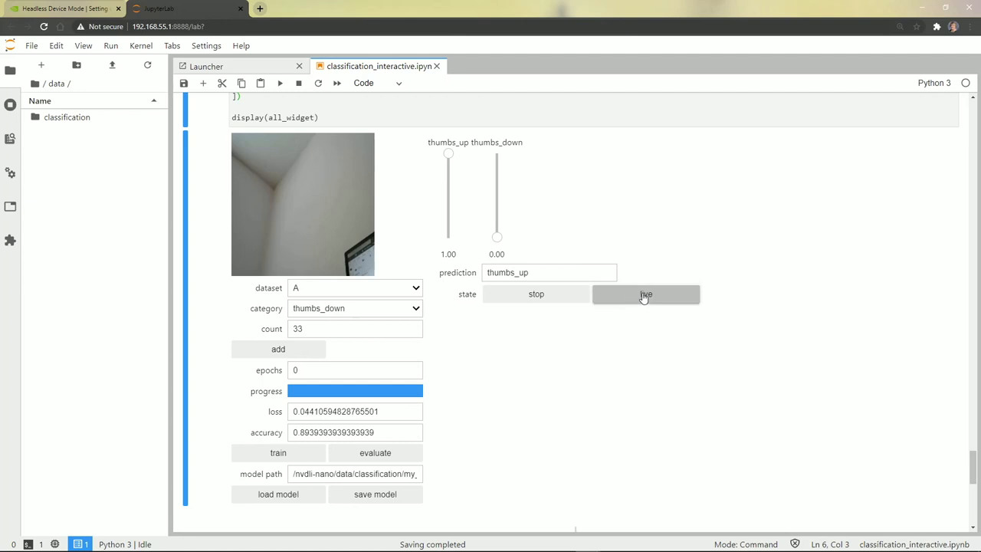
click(646, 295)
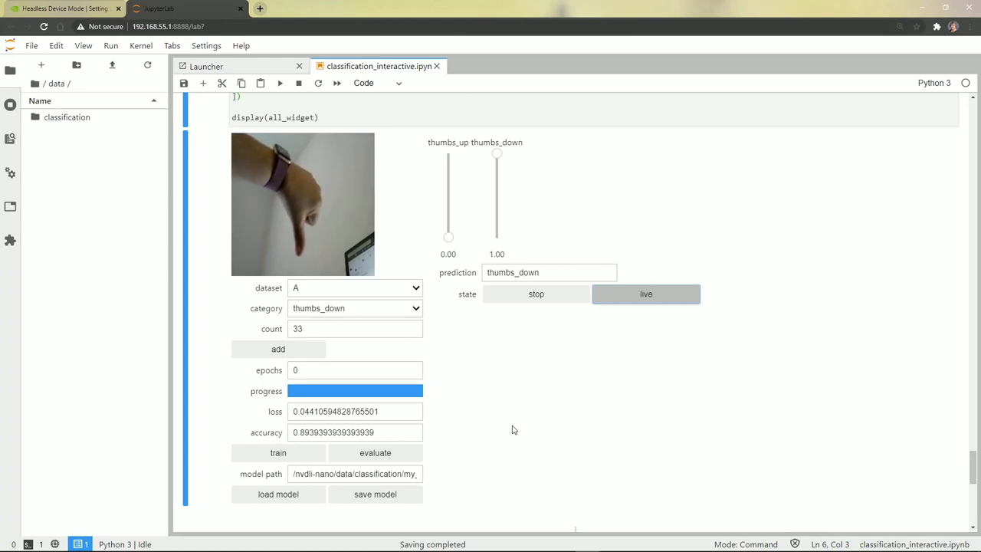
mouse_move(491, 203)
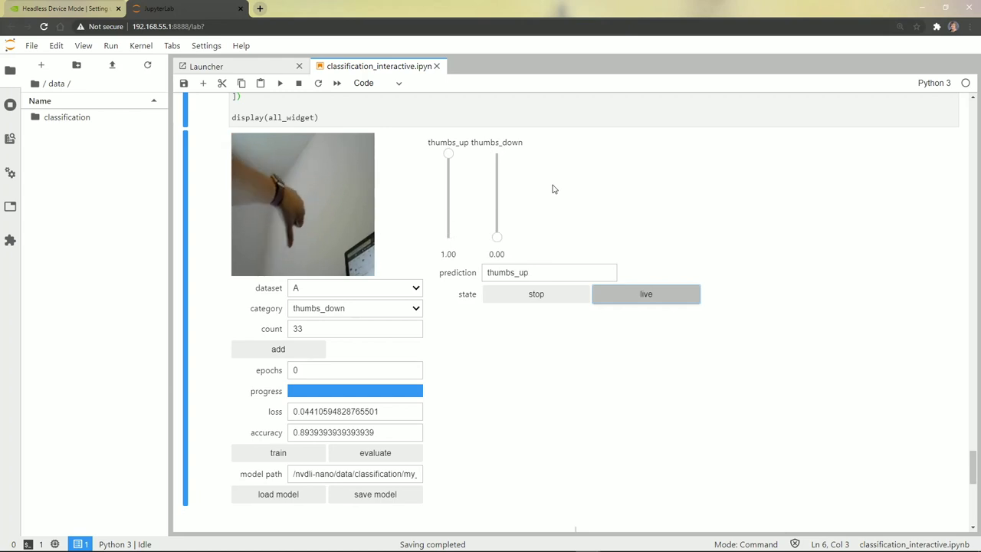
mouse_move(544, 191)
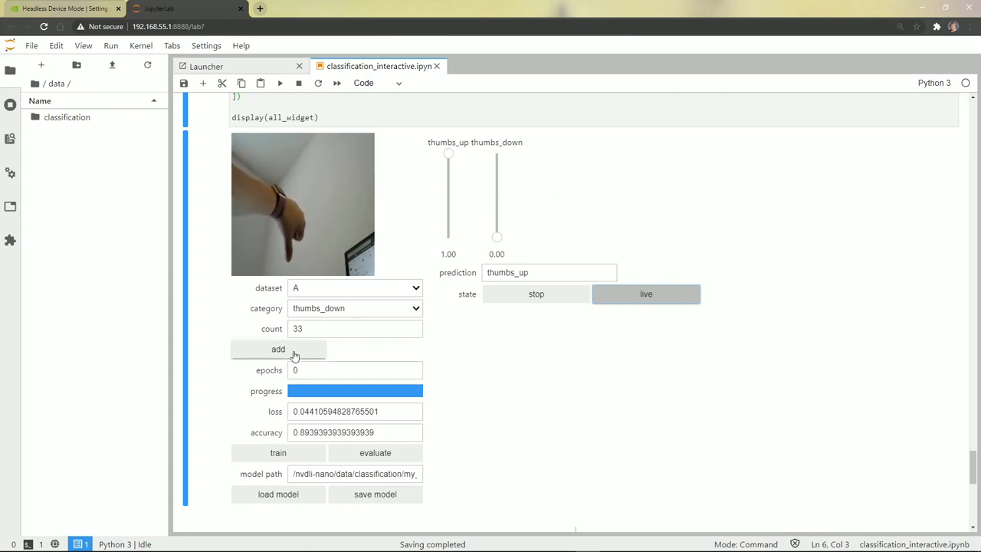
click(278, 349)
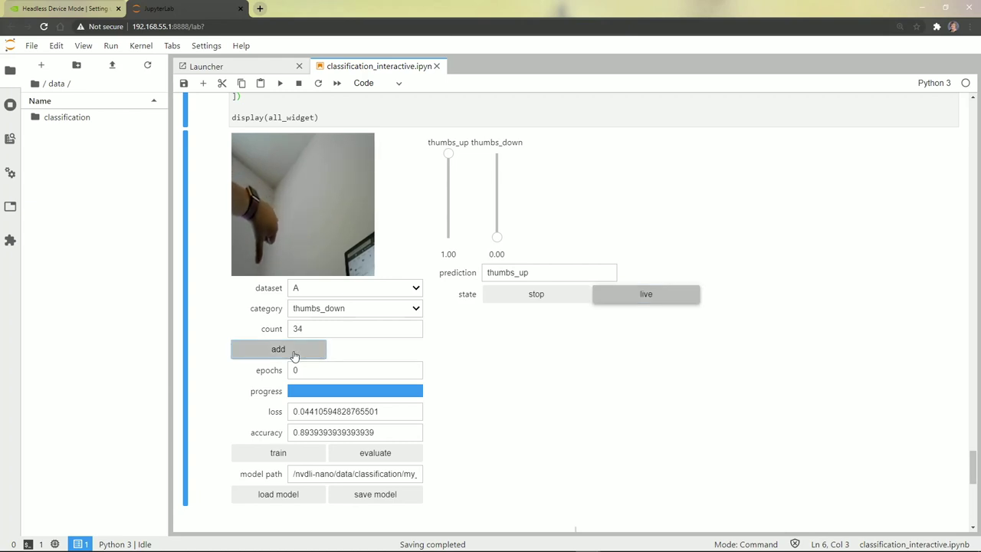
click(279, 350)
text(5)
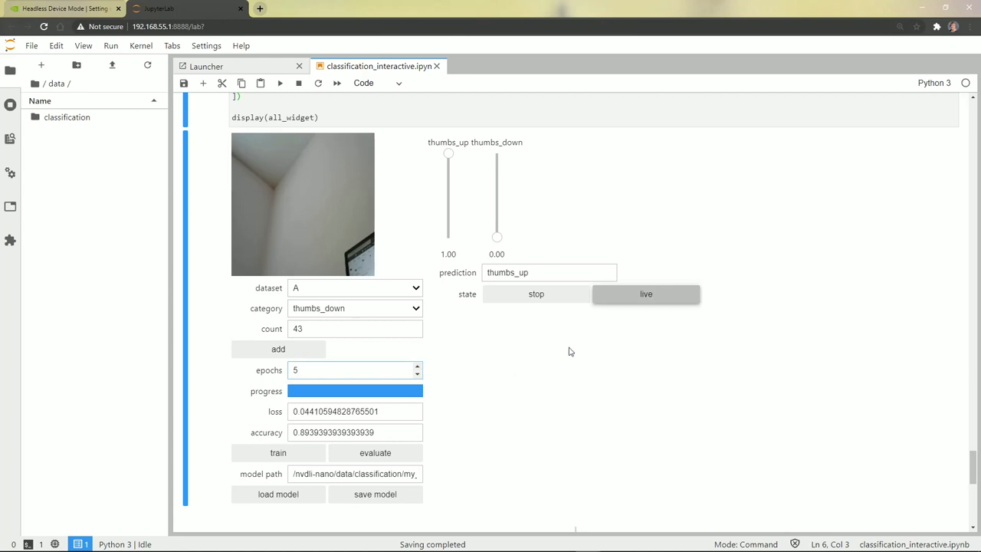
Step: Retrain the model for 5 more epochs to about 0.99 accuracy
click(645, 295)
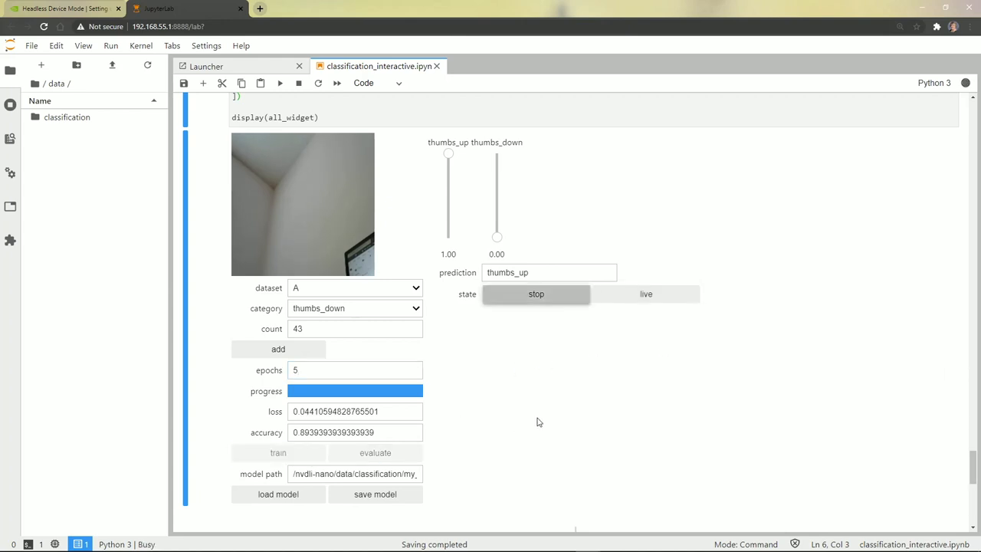
click(645, 294)
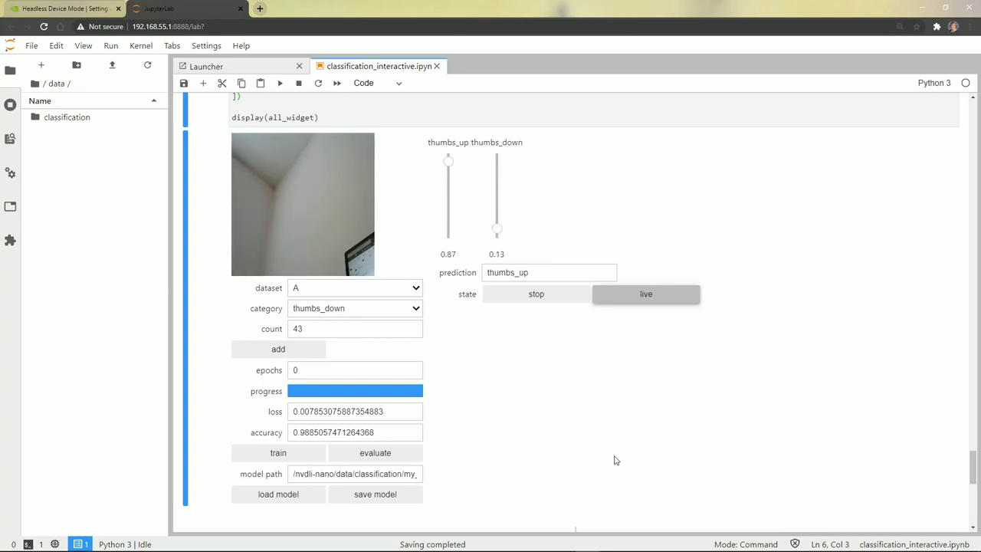
mouse_move(55, 120)
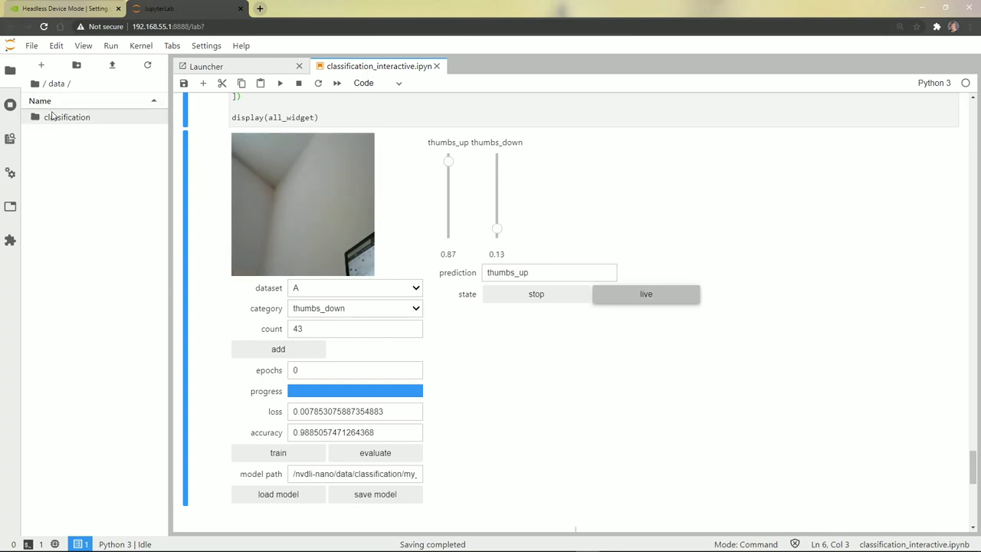
mouse_move(52, 118)
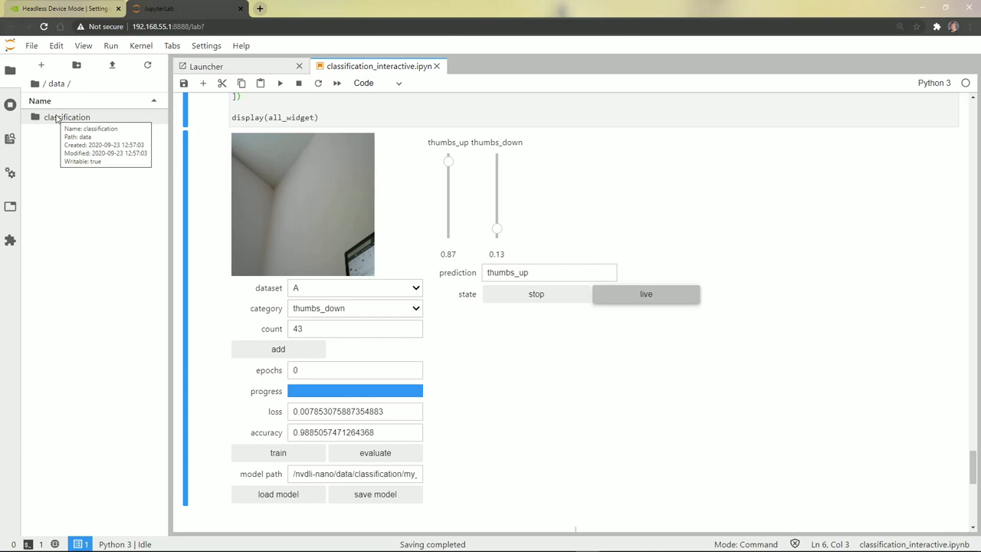
Step: Browse into thumbs_A's thumbs_down folder to list its captured image files
double_click(65, 116)
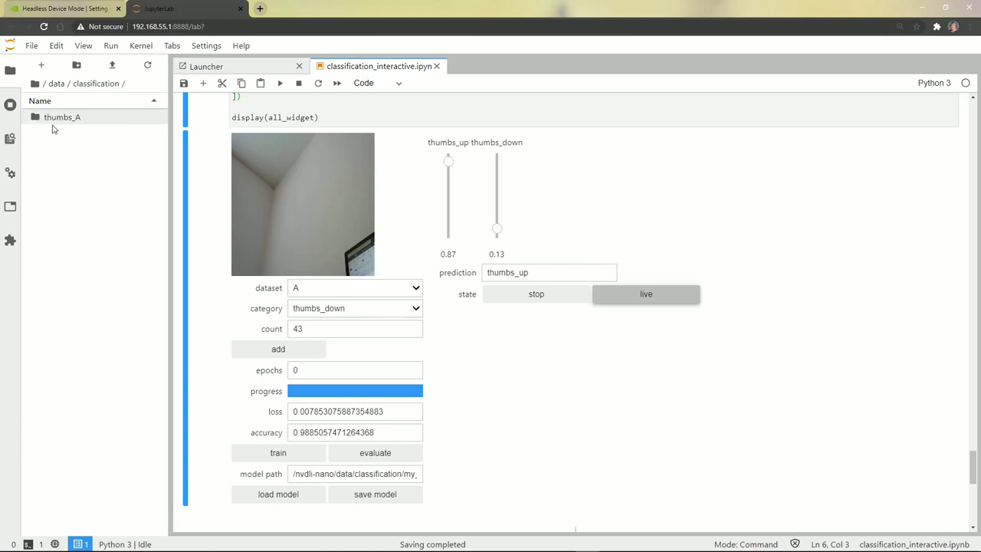
mouse_move(80, 122)
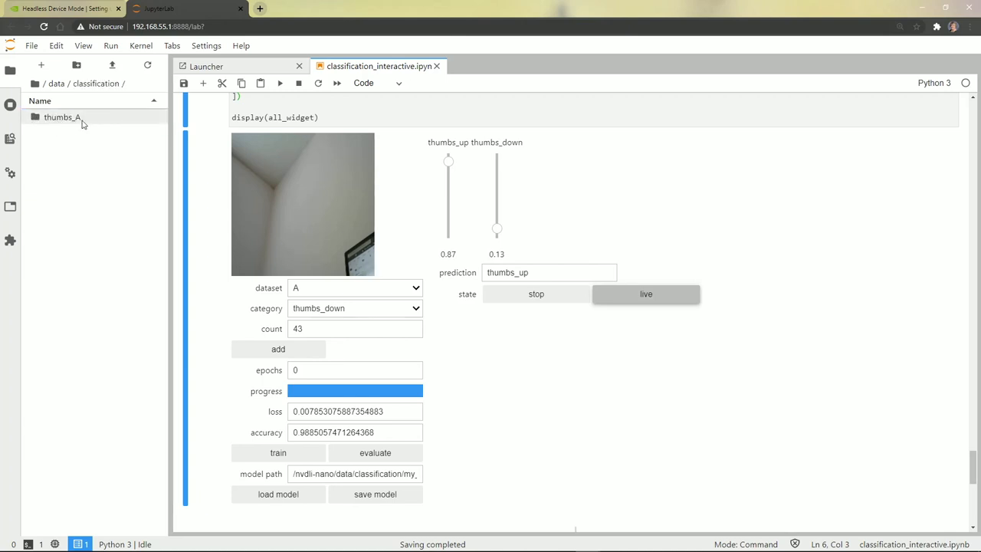
mouse_move(80, 123)
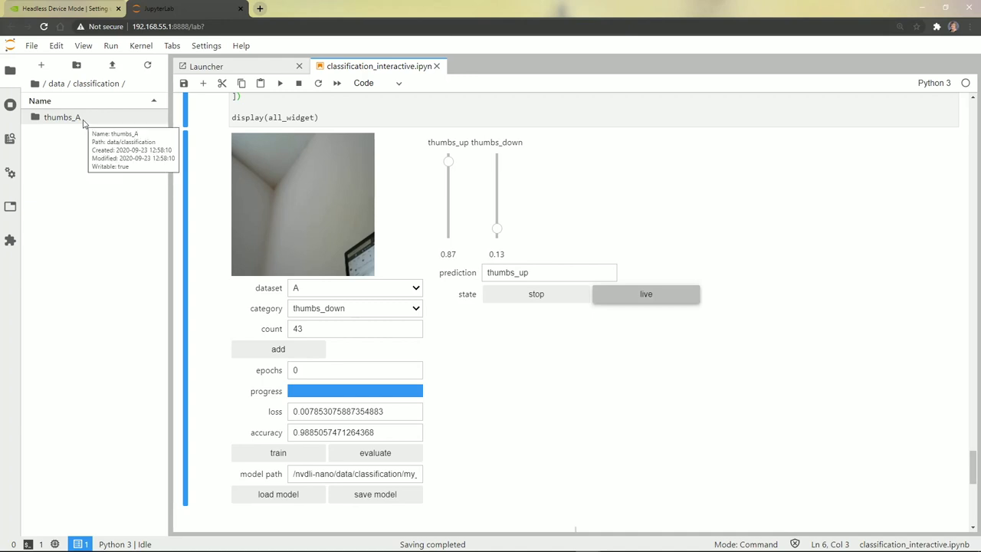
mouse_move(299, 291)
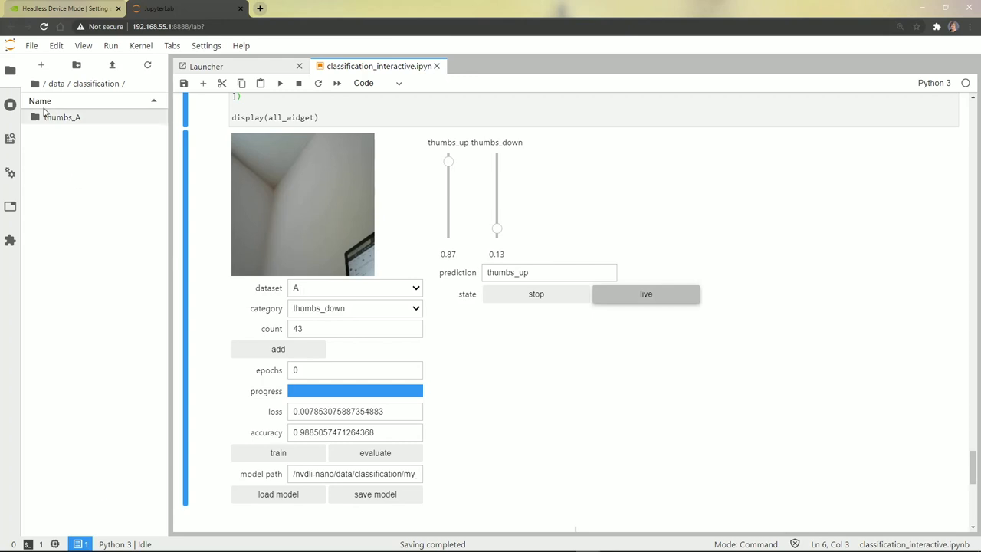
click(61, 117)
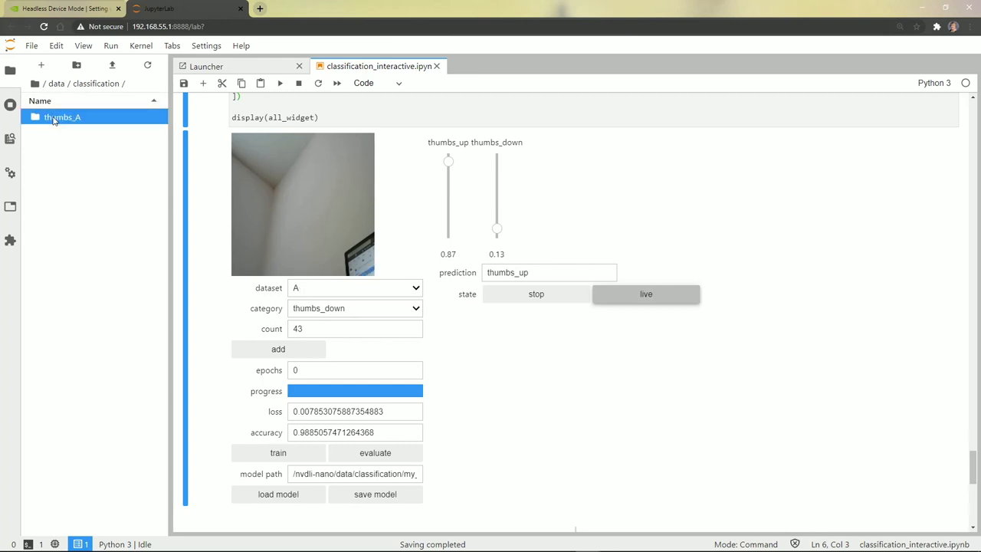
double_click(63, 117)
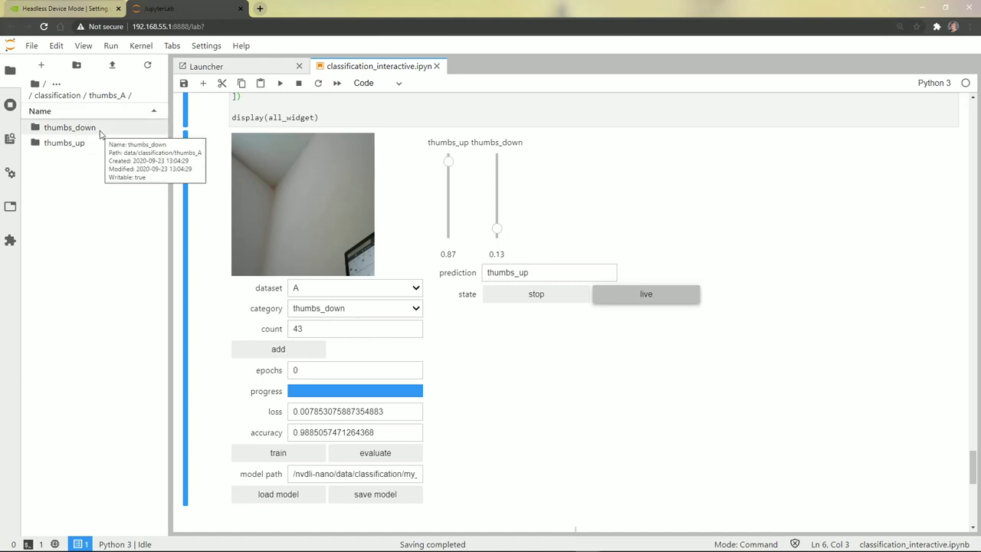
mouse_move(87, 146)
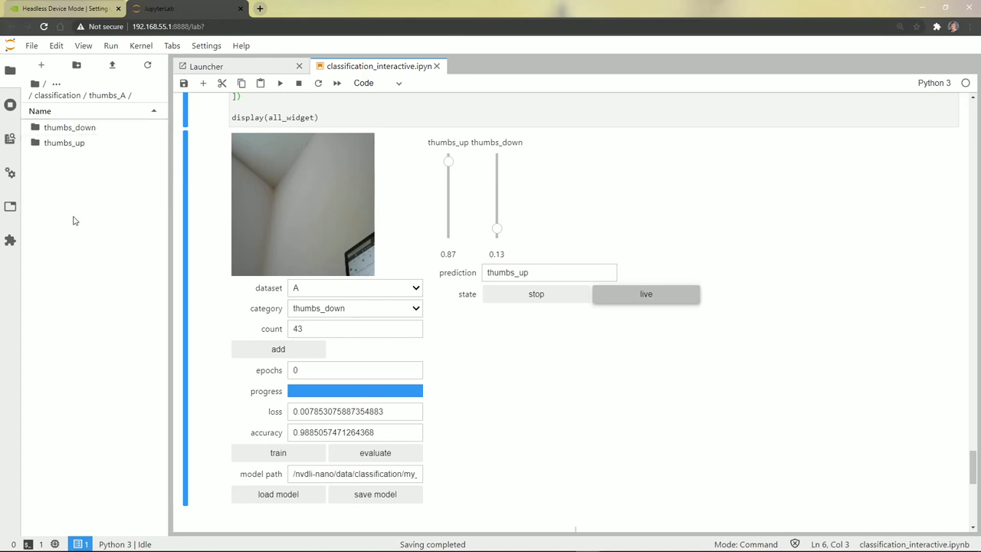
mouse_move(80, 193)
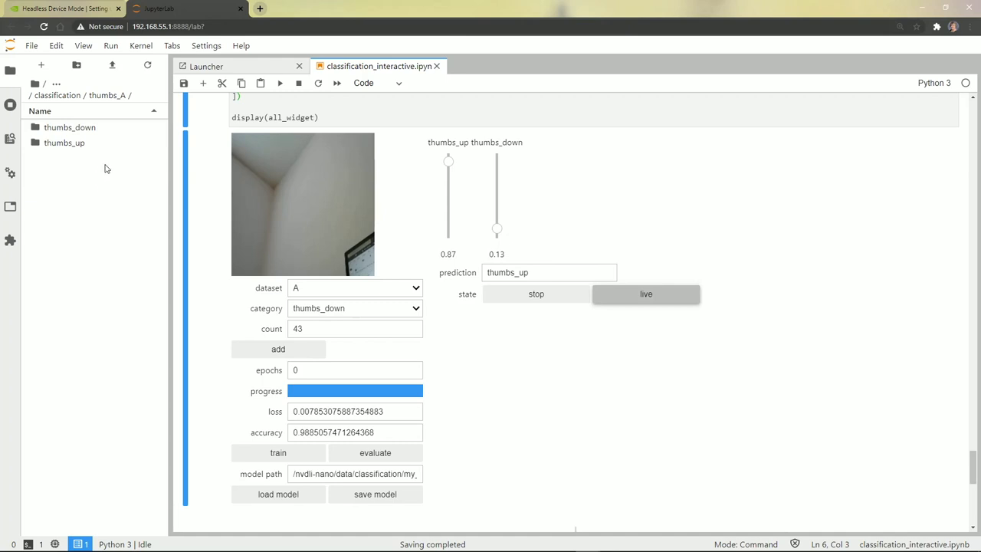
mouse_move(65, 143)
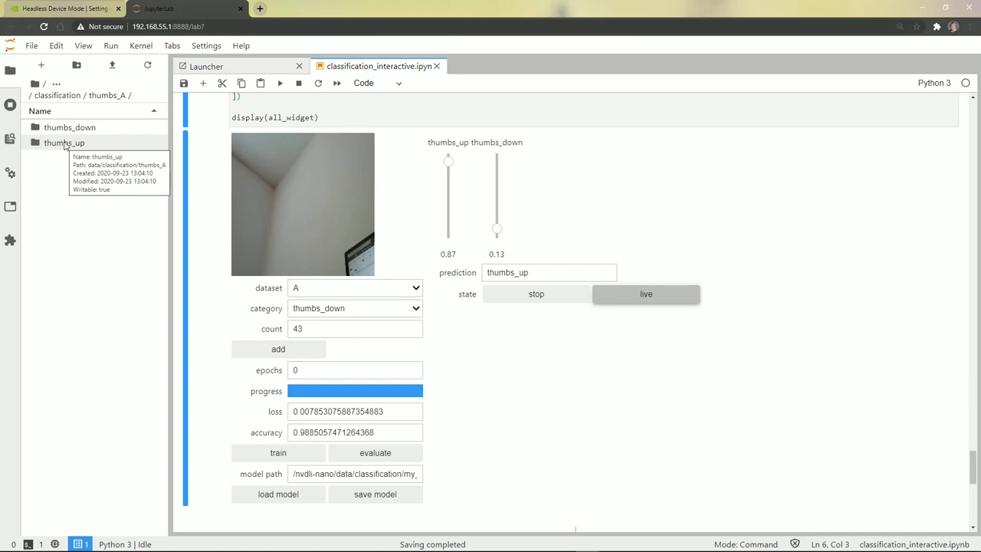
mouse_move(58, 132)
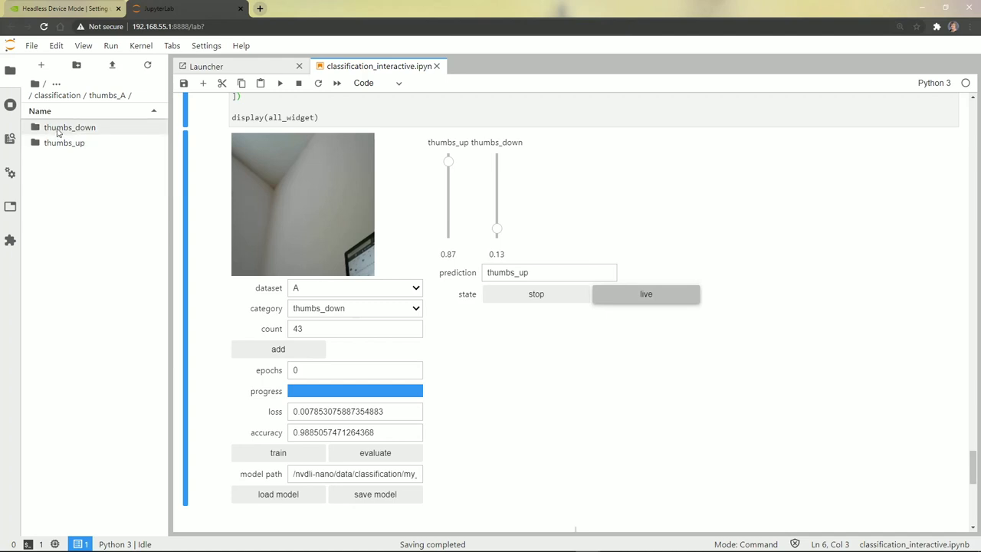
double_click(70, 127)
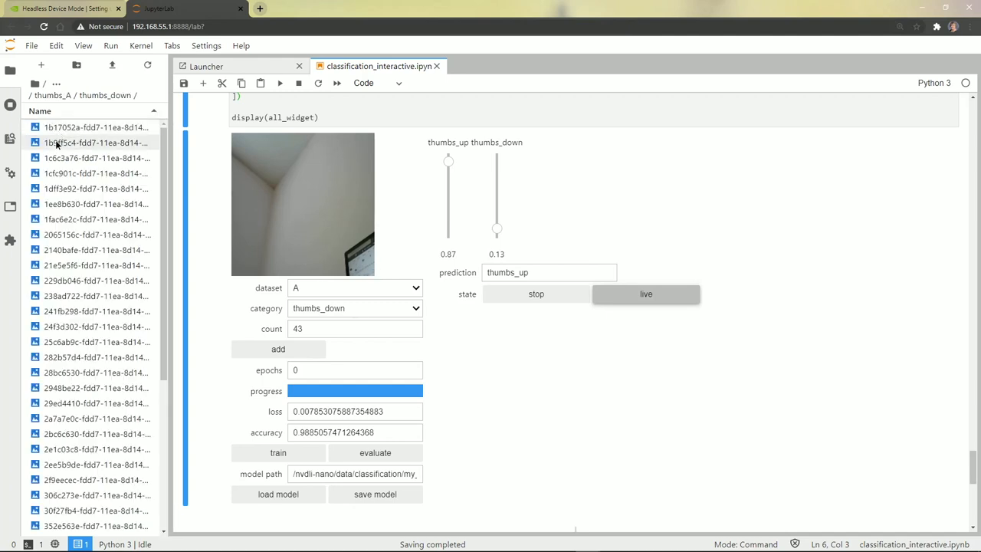
double_click(90, 142)
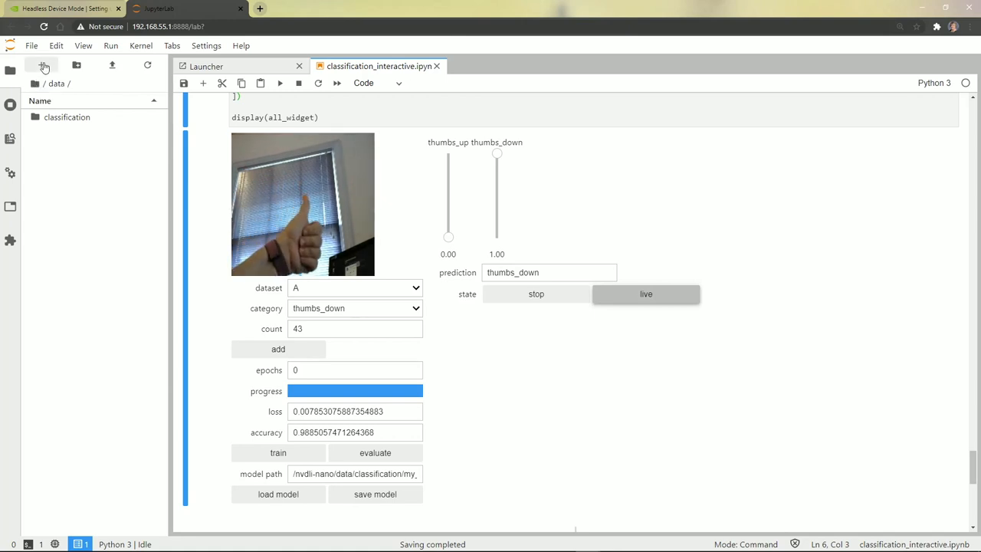
Step: Capture another thumbs_up sample and raise the training epochs to 4 before retraining
click(279, 350)
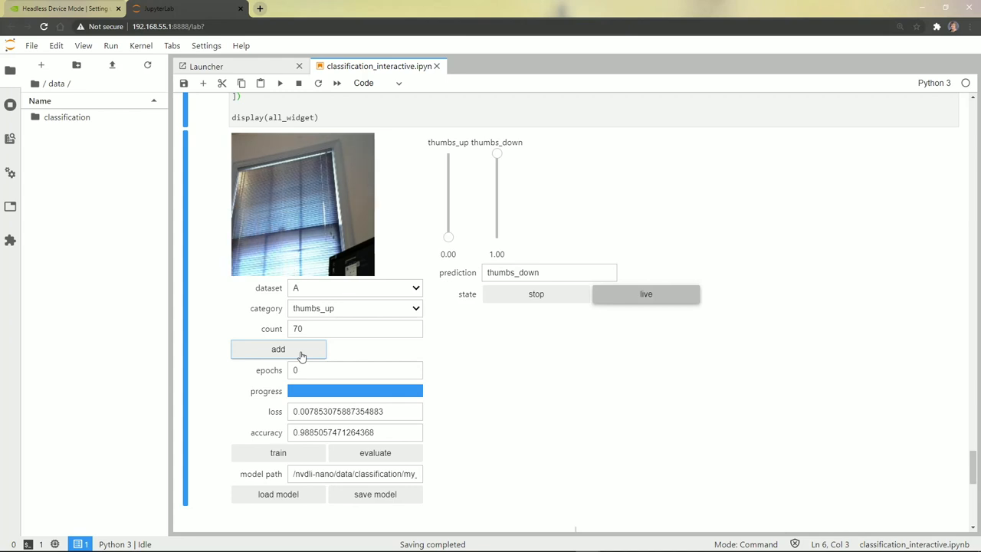
click(351, 369)
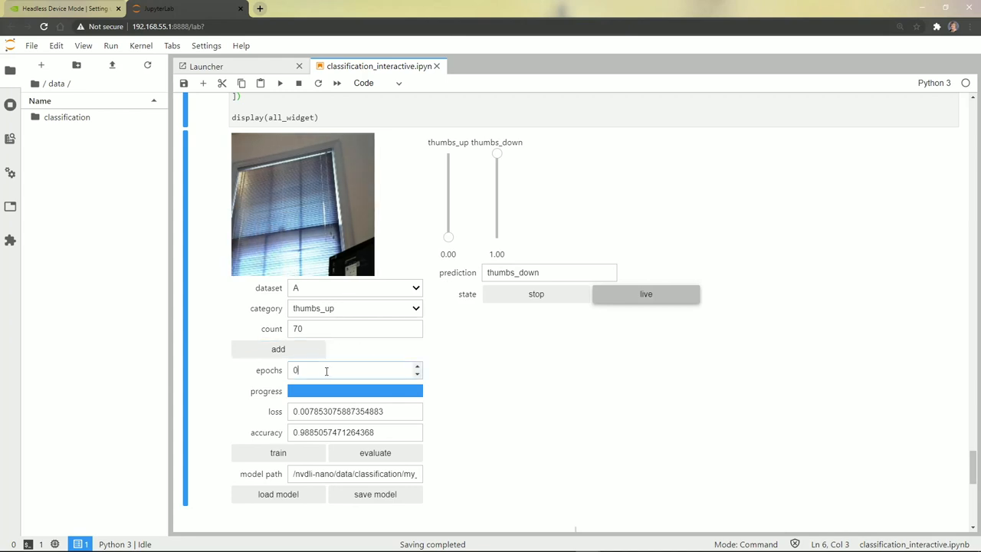
click(417, 366)
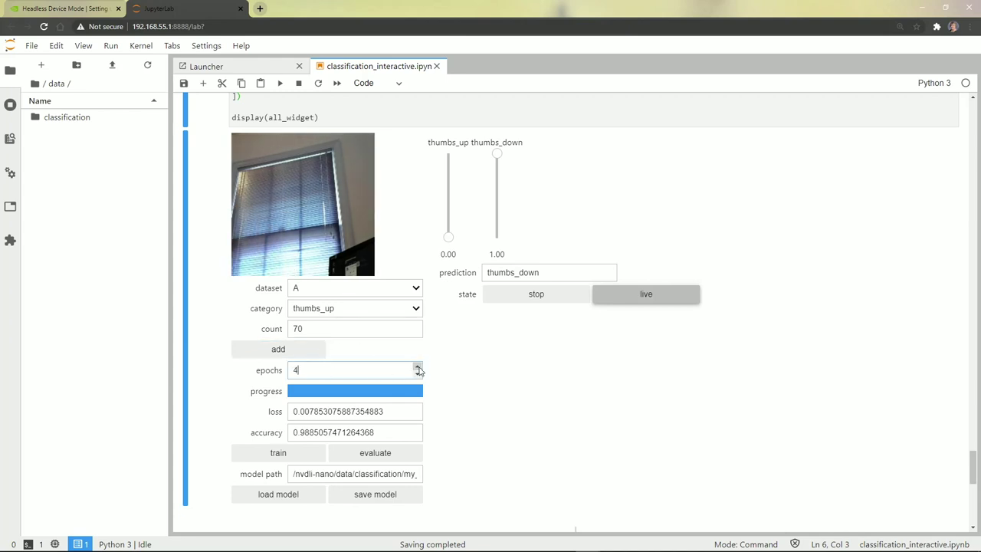
click(417, 367)
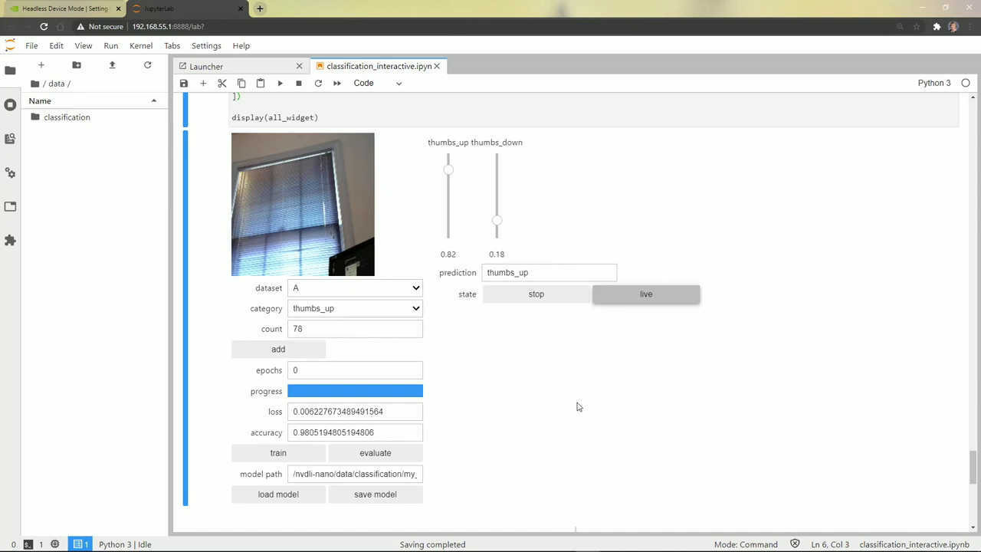
mouse_move(561, 411)
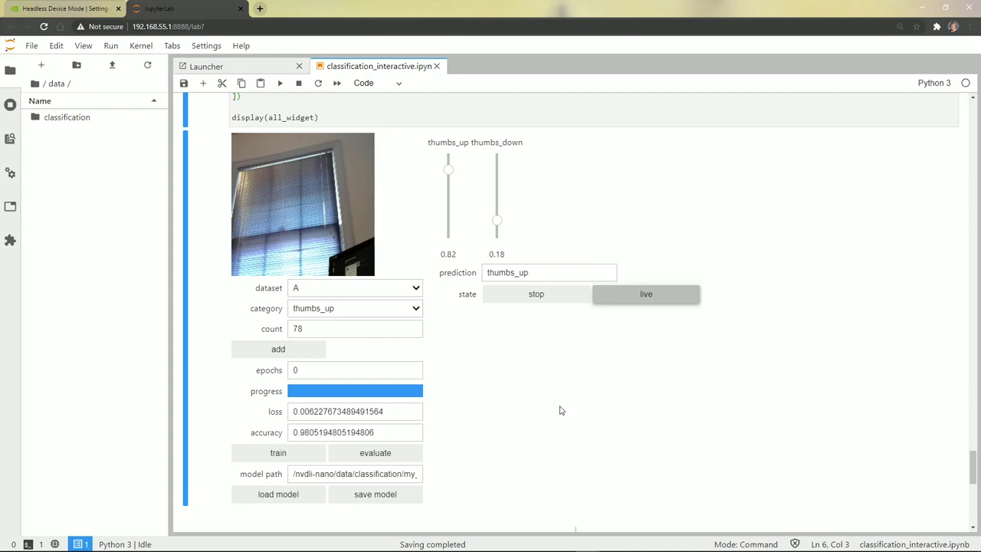
mouse_move(555, 413)
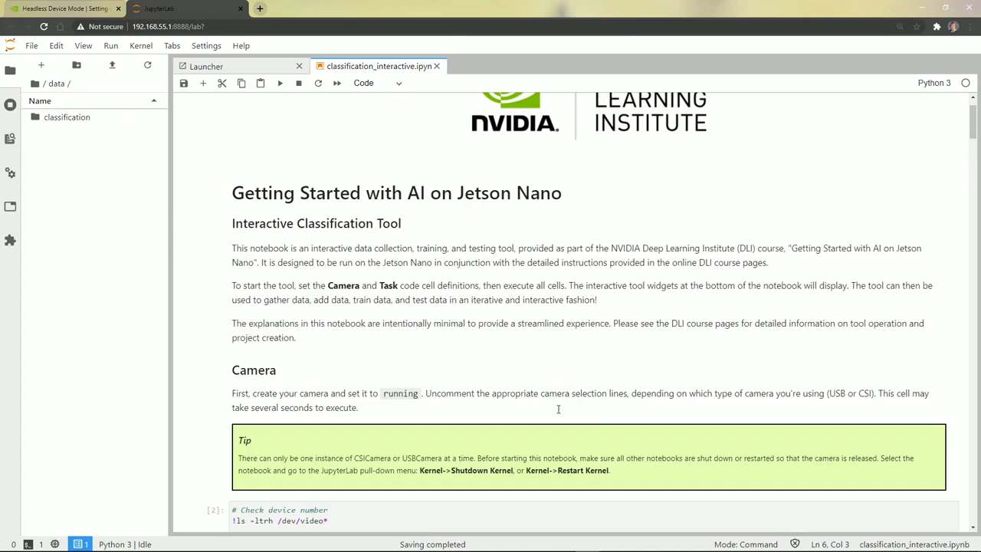
Step: Restart the notebook kernel from the Kernel menu and confirm, clearing all cell outputs
scroll(down, 3)
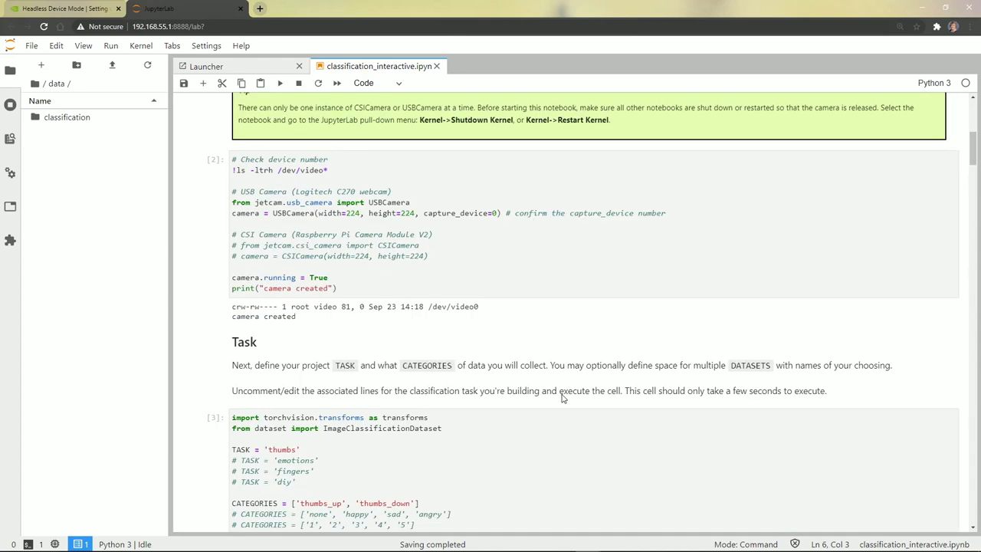
click(141, 46)
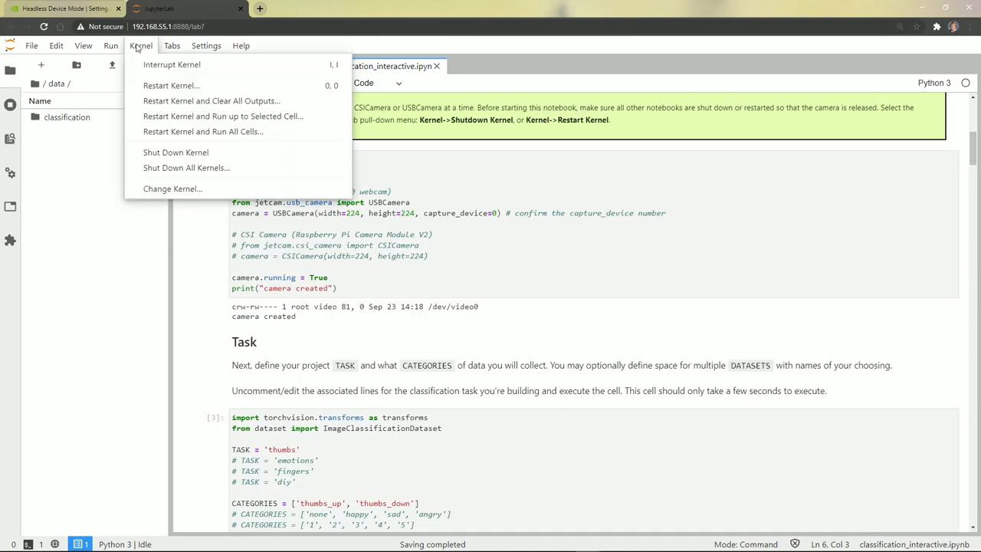
mouse_move(212, 102)
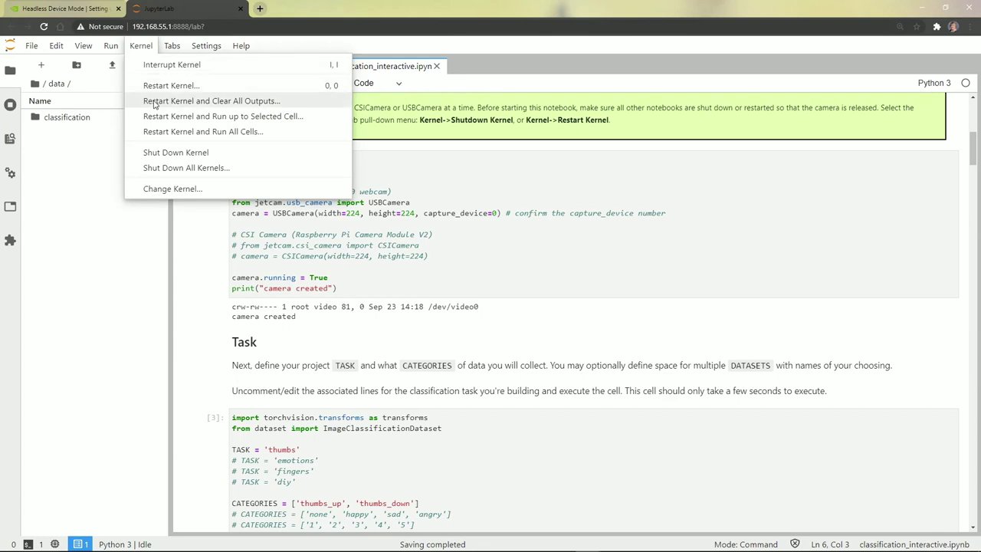
click(193, 85)
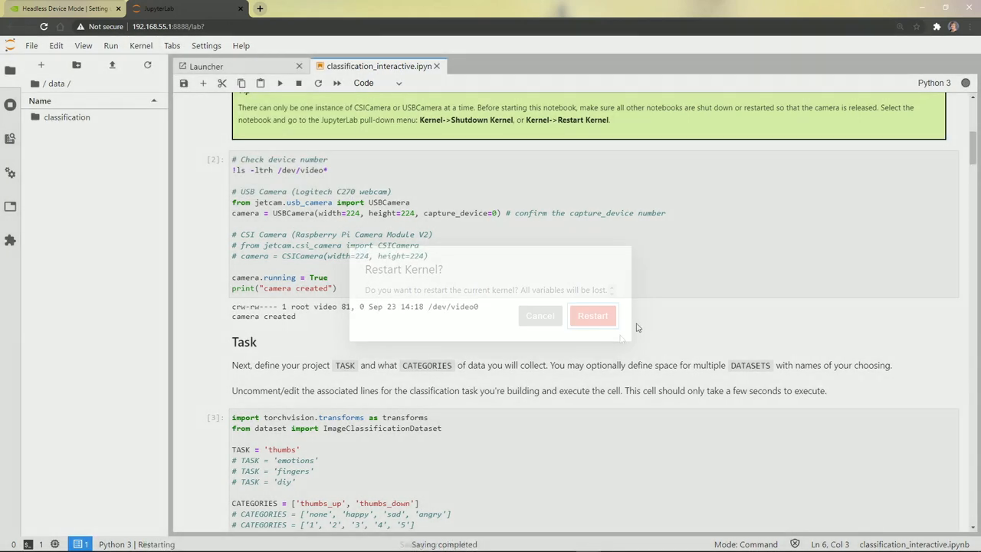
click(592, 316)
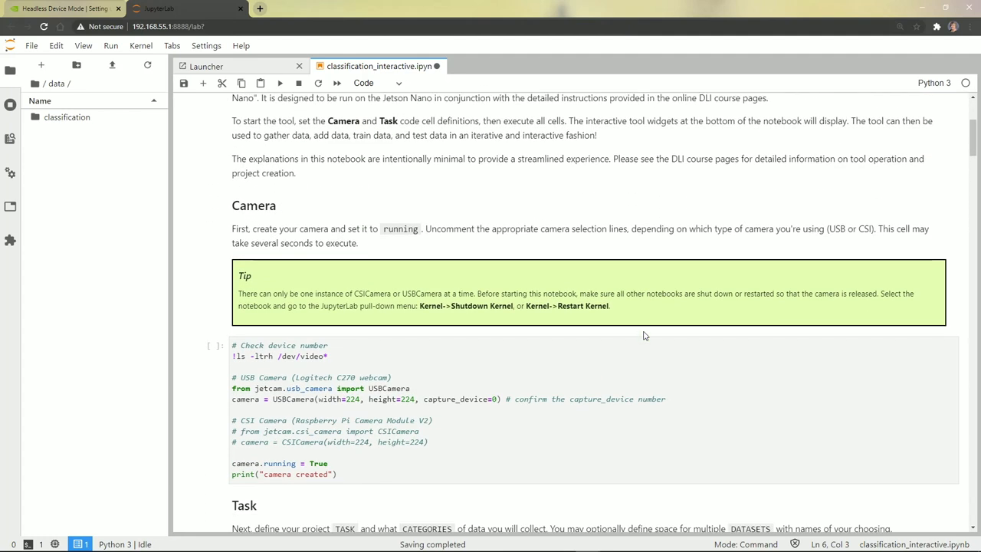
Step: Scroll to the Task section and begin editing the TASK = 'thumbs' code cell
scroll(down, 3)
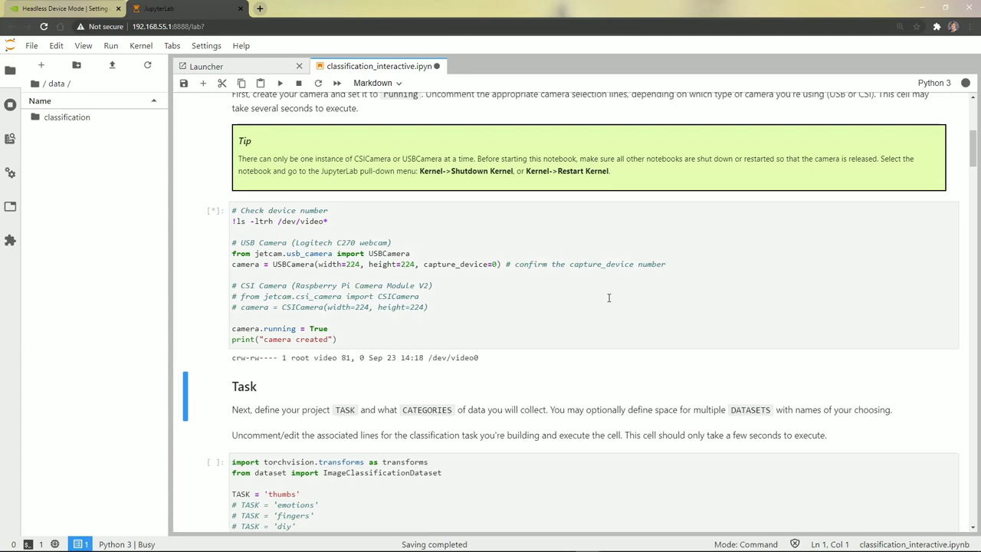
scroll(down, 3)
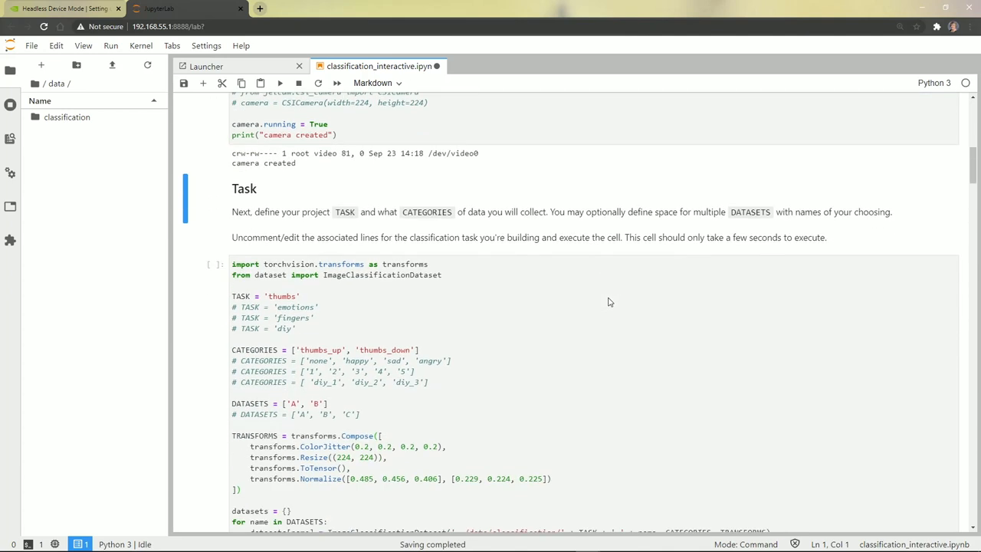
scroll(down, 3)
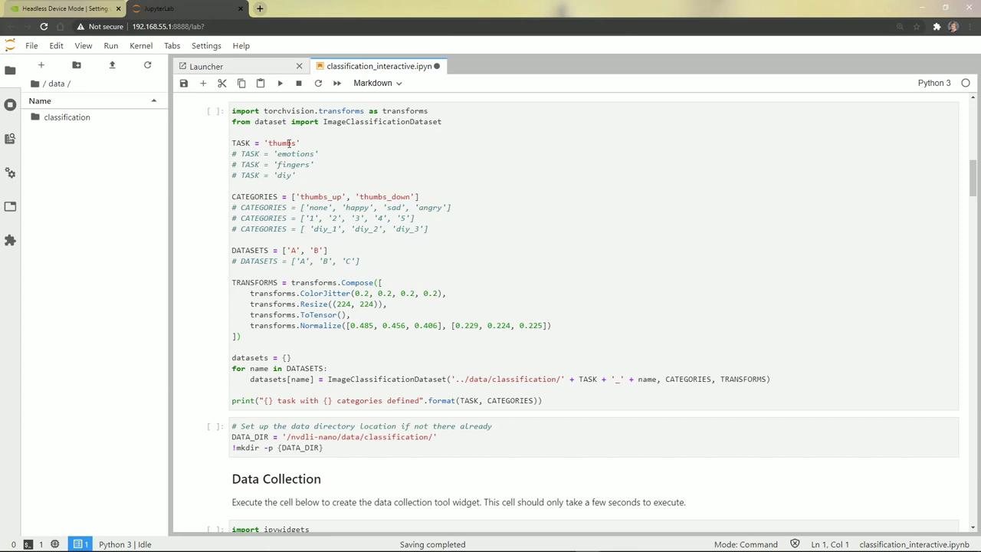
click(245, 142)
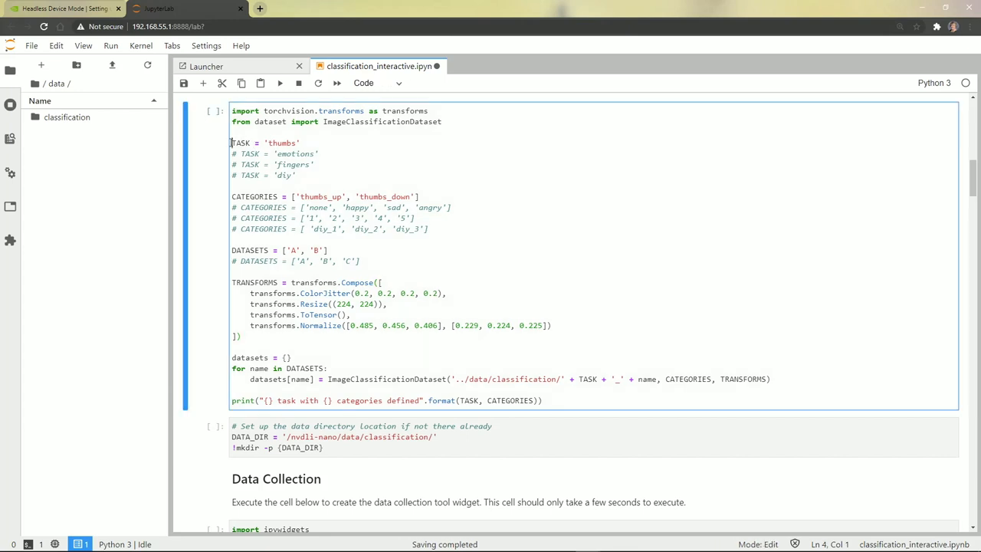